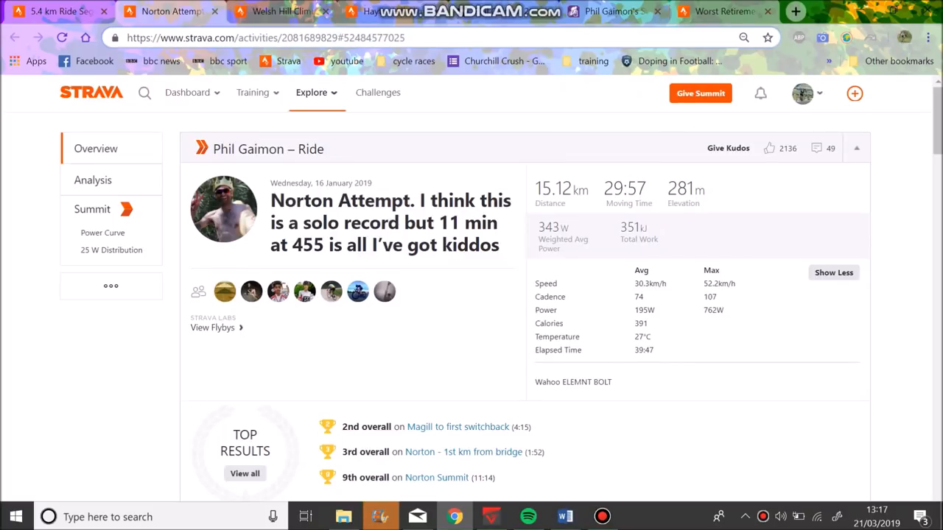
- Scroll the Strava activity to the Norton Summit effort (11:14 at 455 W) and its Top 10 leaderboard
scroll(down, 3)
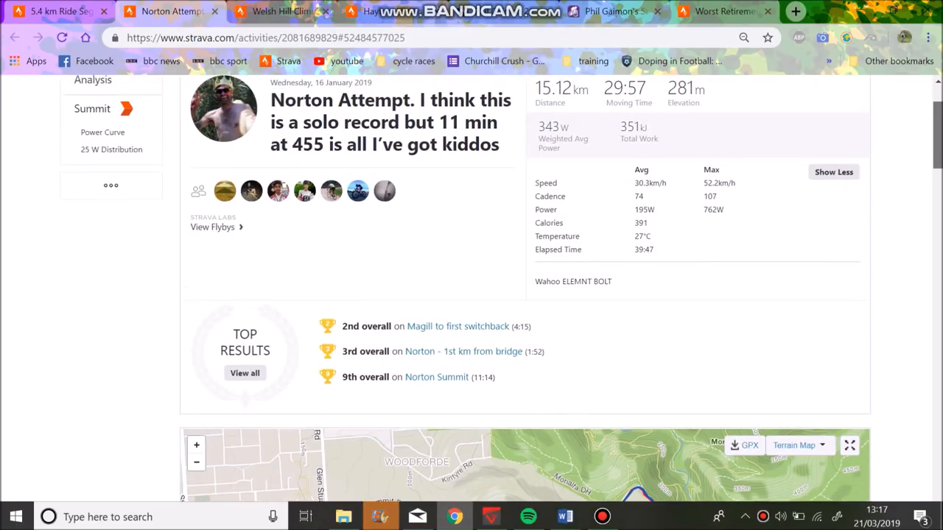
scroll(up, 3)
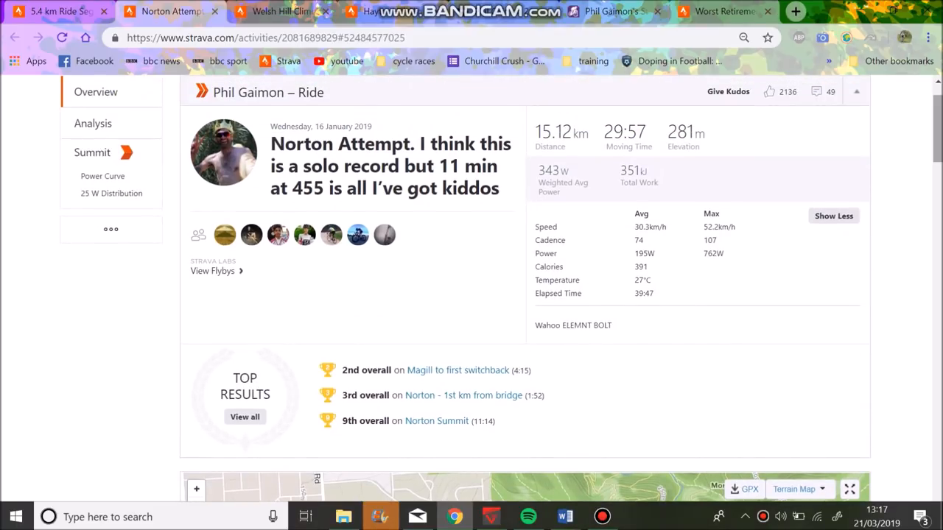
scroll(down, 3)
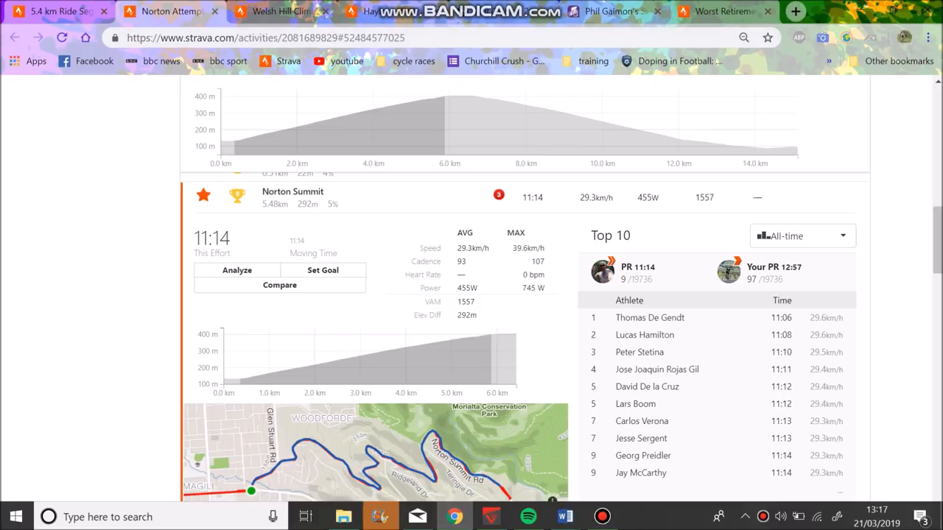
mouse_move(612, 12)
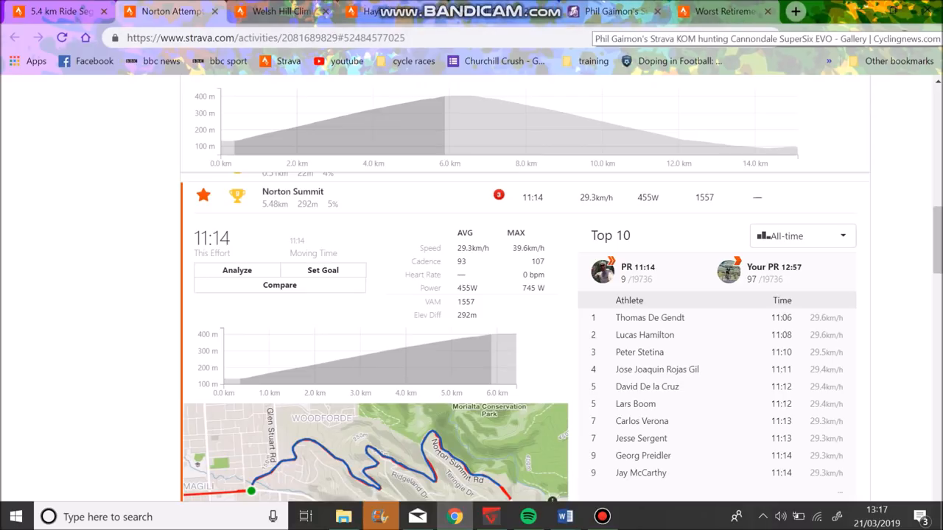
- Switch to the Cyclingnews Strava KOM-hunting feature and read its opening sections
click(611, 12)
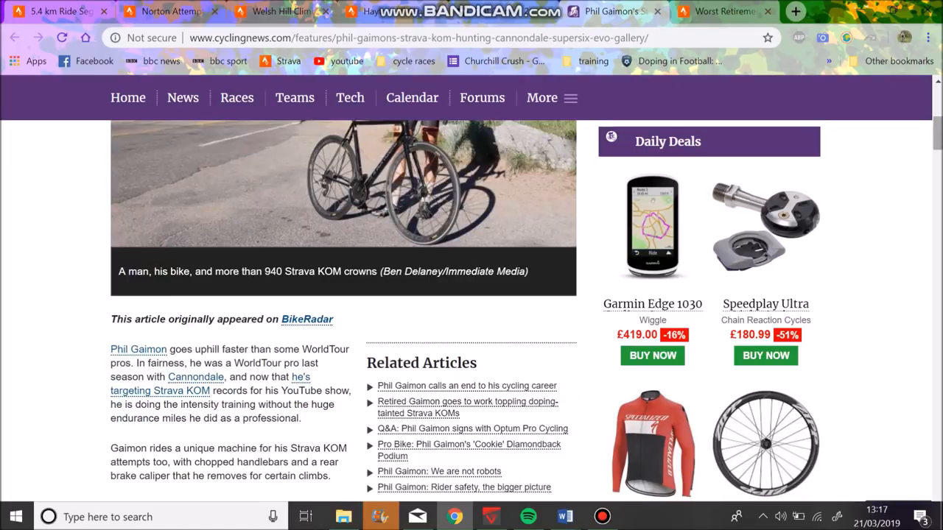
scroll(down, 3)
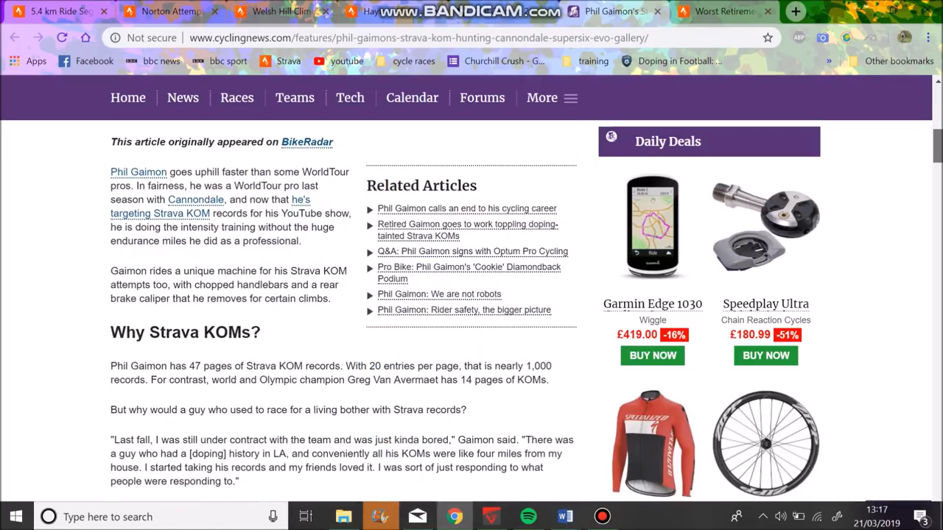
scroll(down, 3)
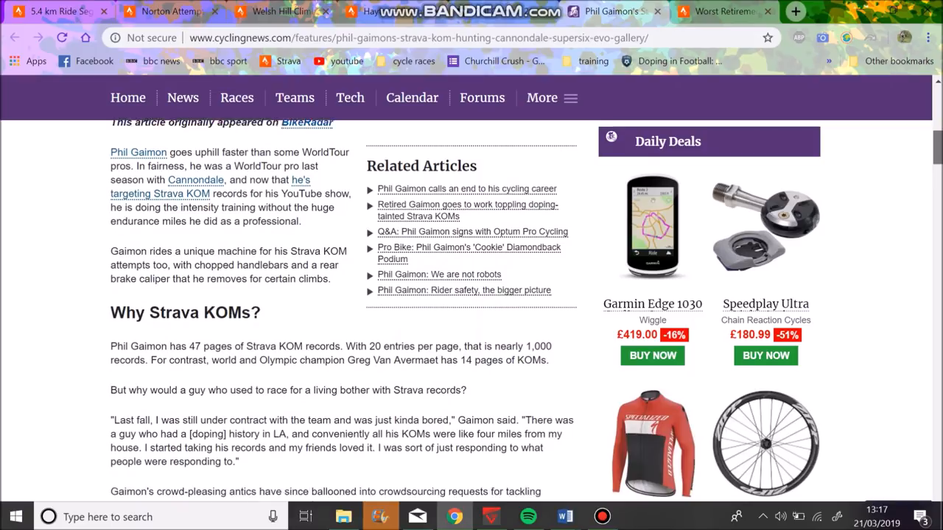
scroll(down, 3)
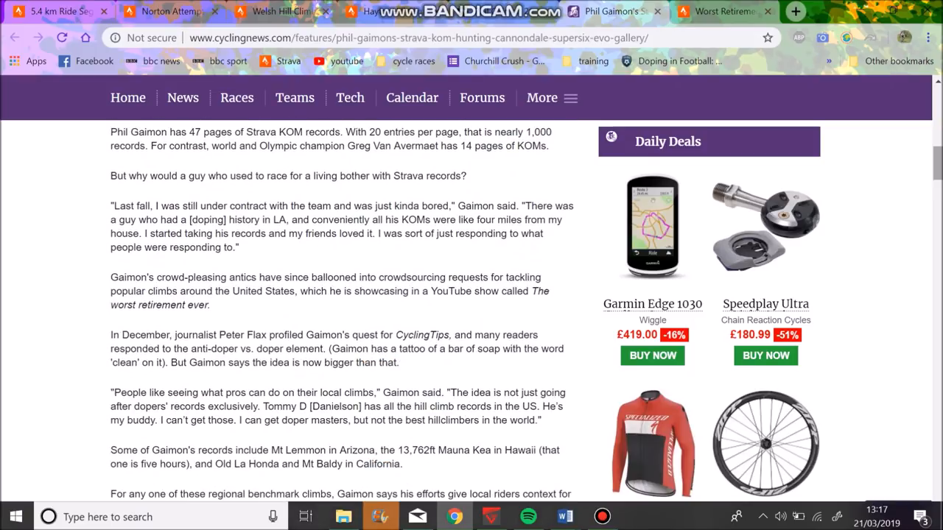
scroll(down, 3)
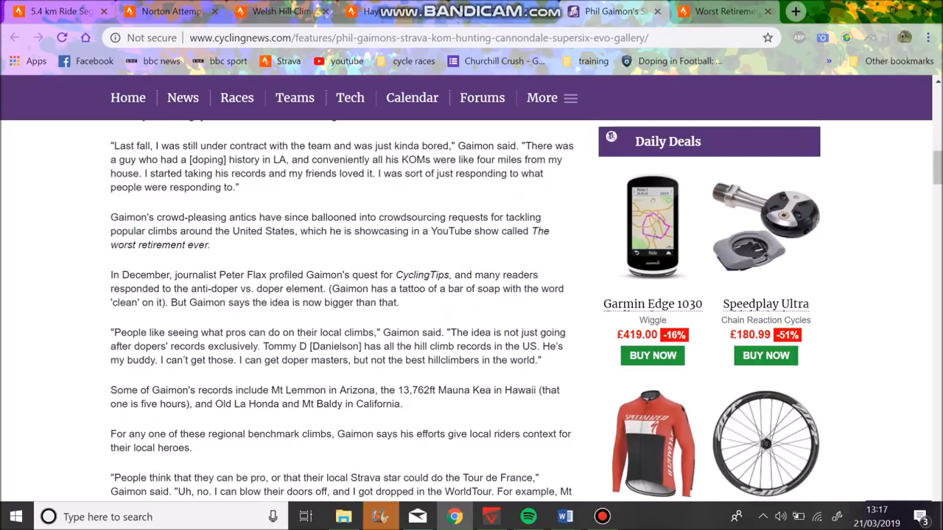
scroll(down, 3)
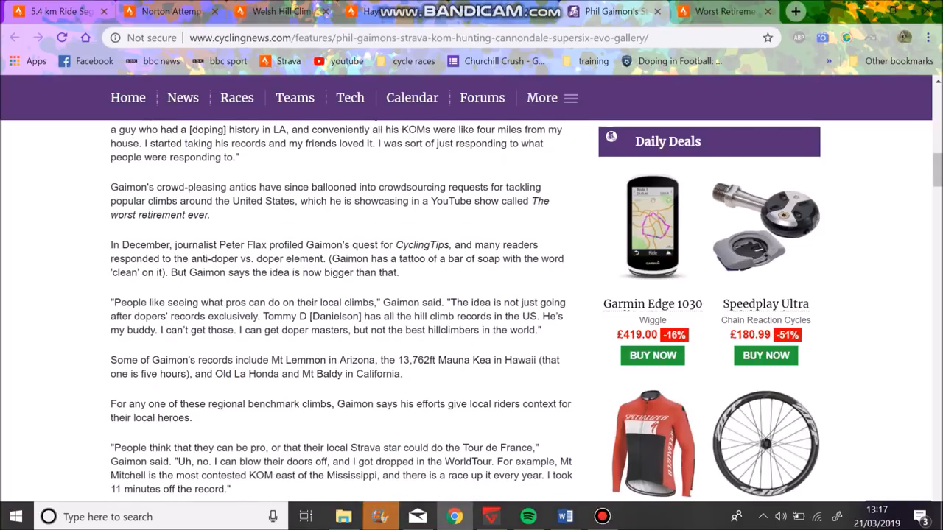
scroll(down, 3)
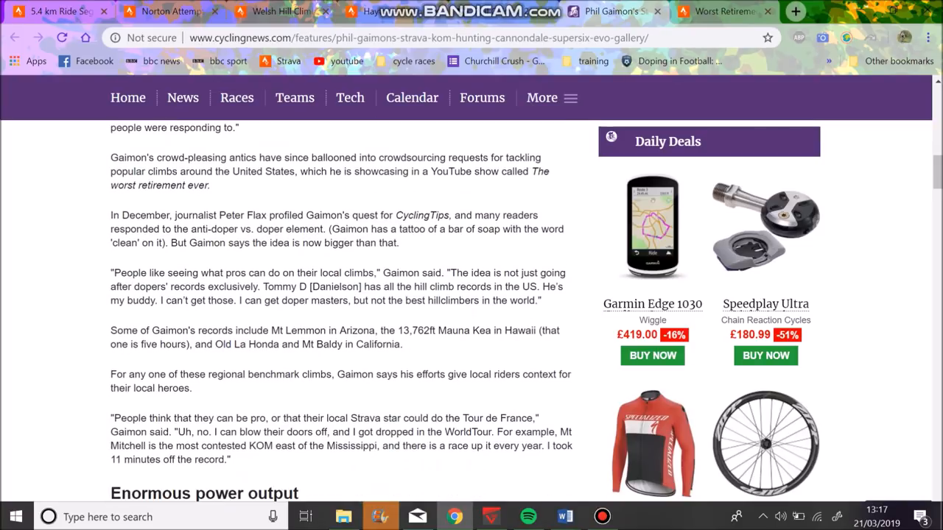
scroll(down, 3)
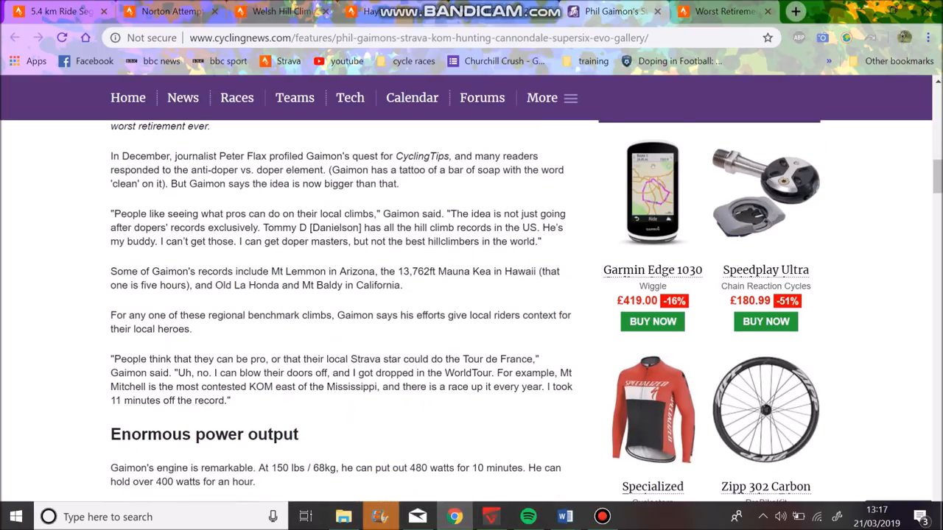
scroll(down, 3)
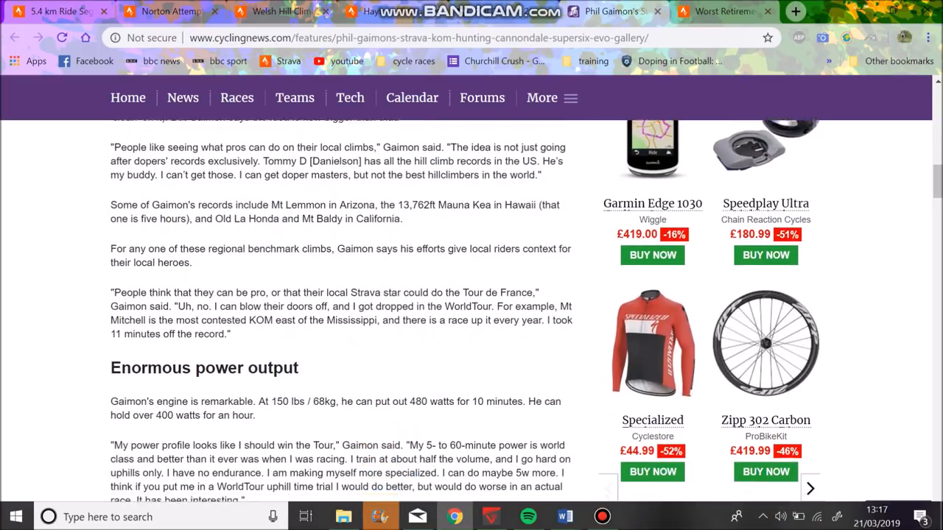
scroll(down, 3)
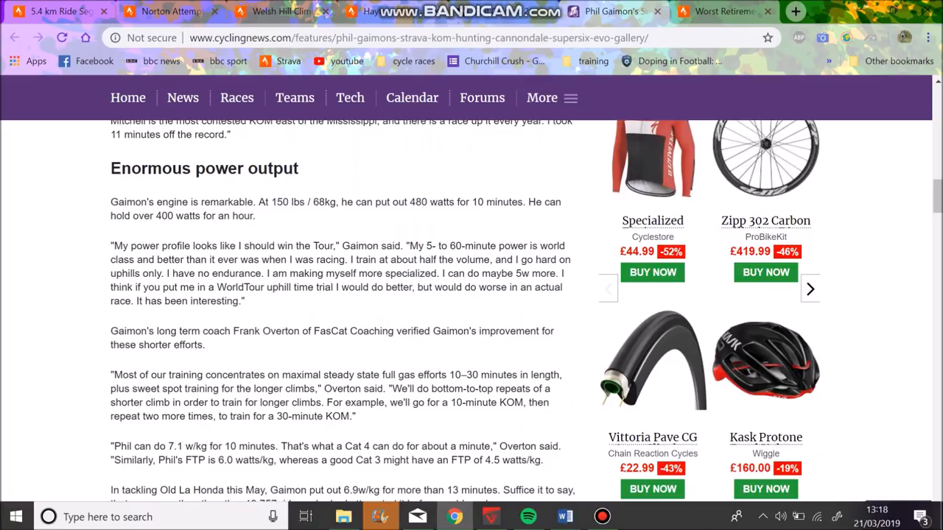
- Read on through the article to the end of 'The frankenbike' section
scroll(down, 3)
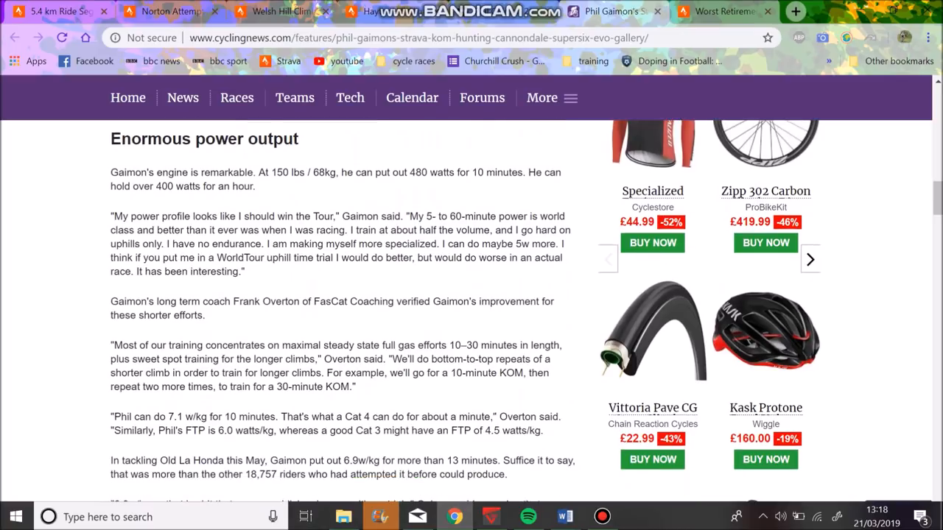
scroll(down, 3)
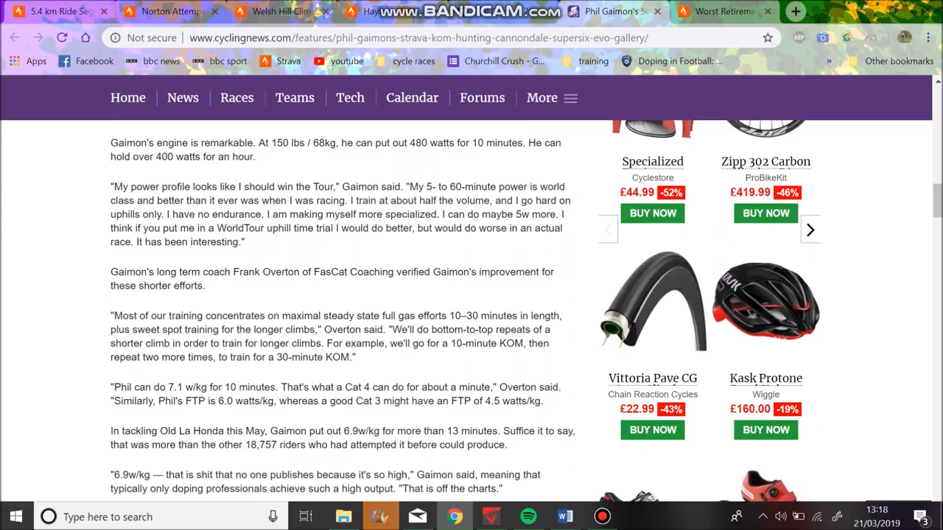
scroll(down, 3)
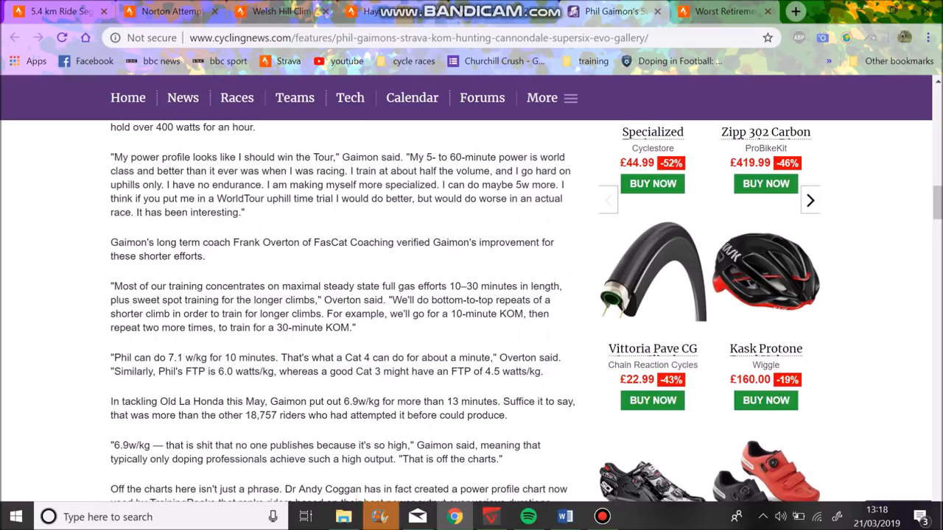
scroll(down, 3)
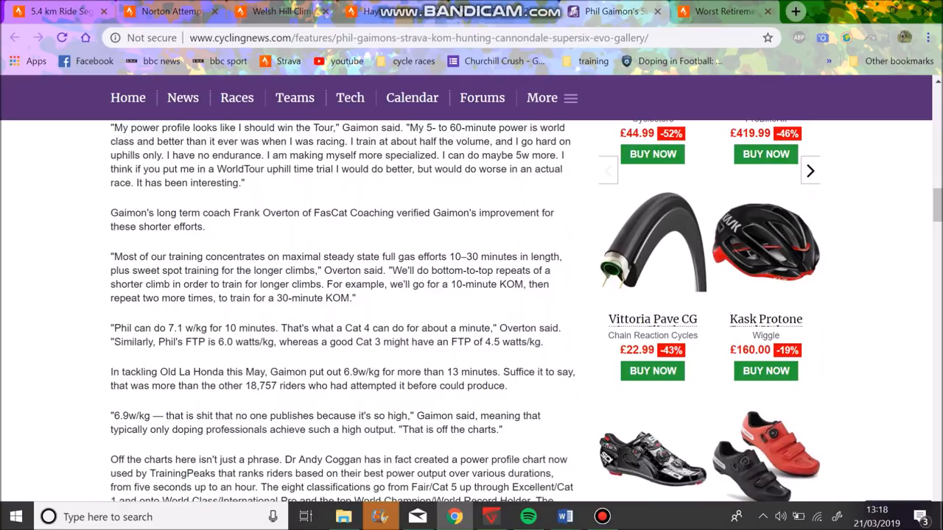
scroll(down, 3)
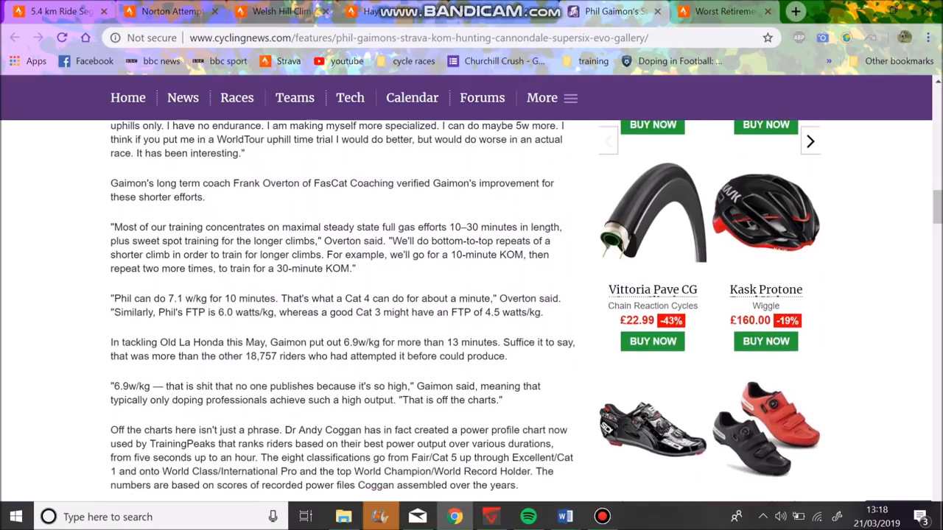
scroll(down, 3)
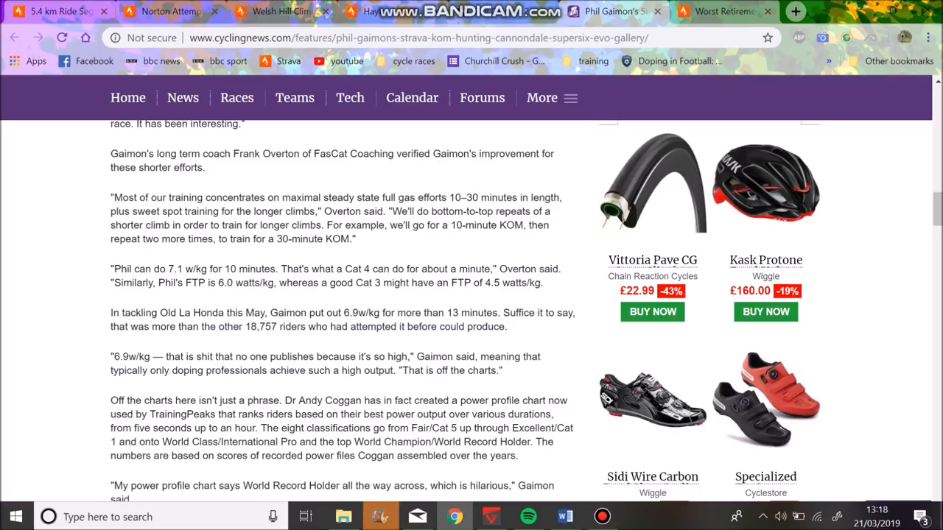
scroll(down, 3)
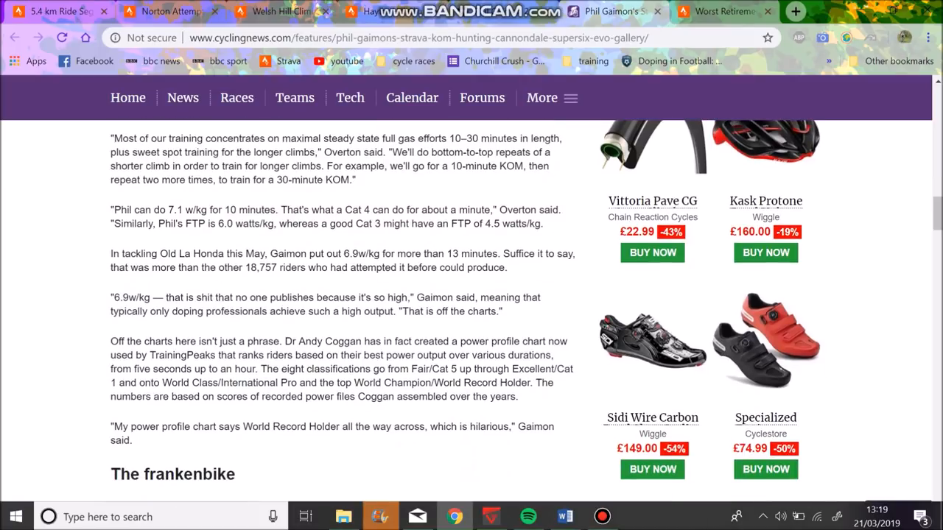
scroll(down, 3)
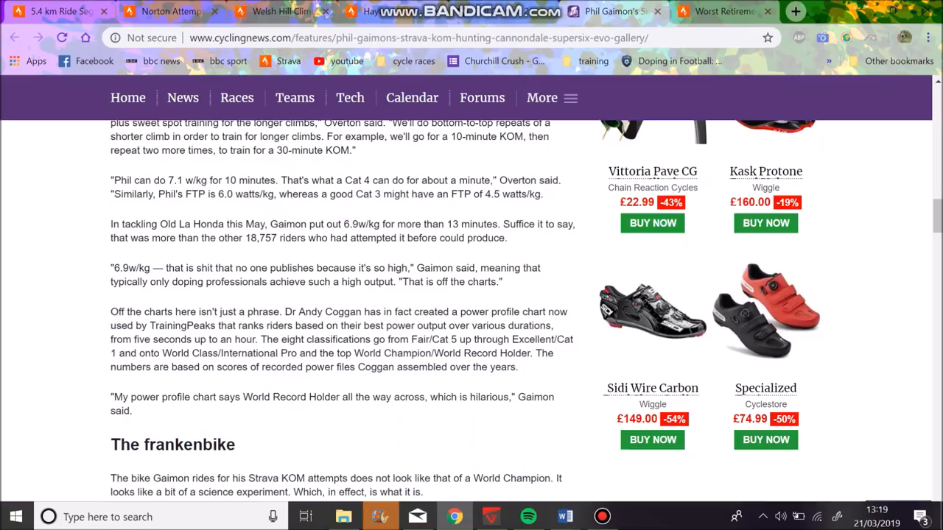
scroll(down, 3)
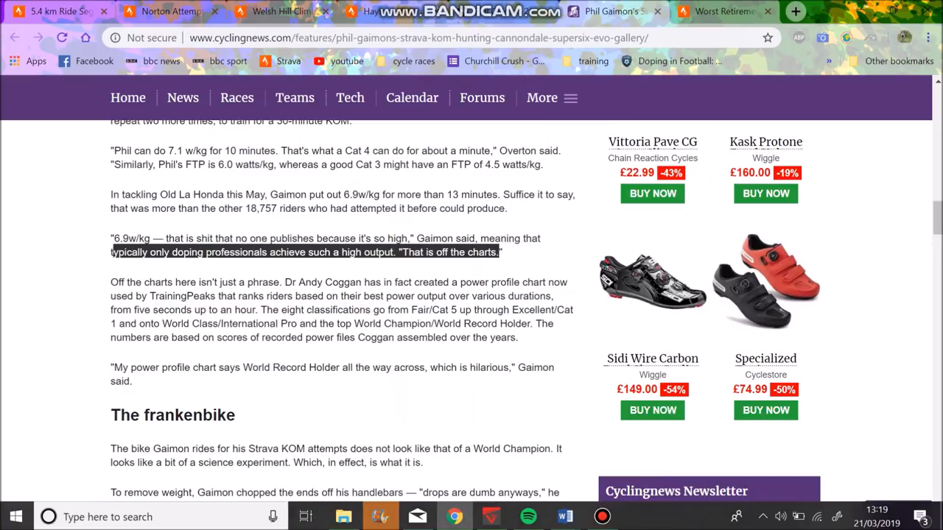
scroll(down, 3)
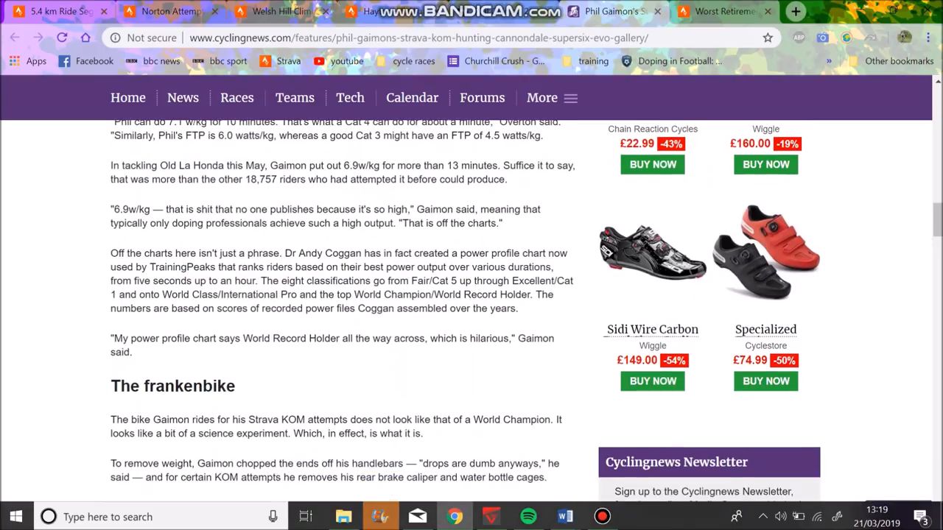
scroll(down, 3)
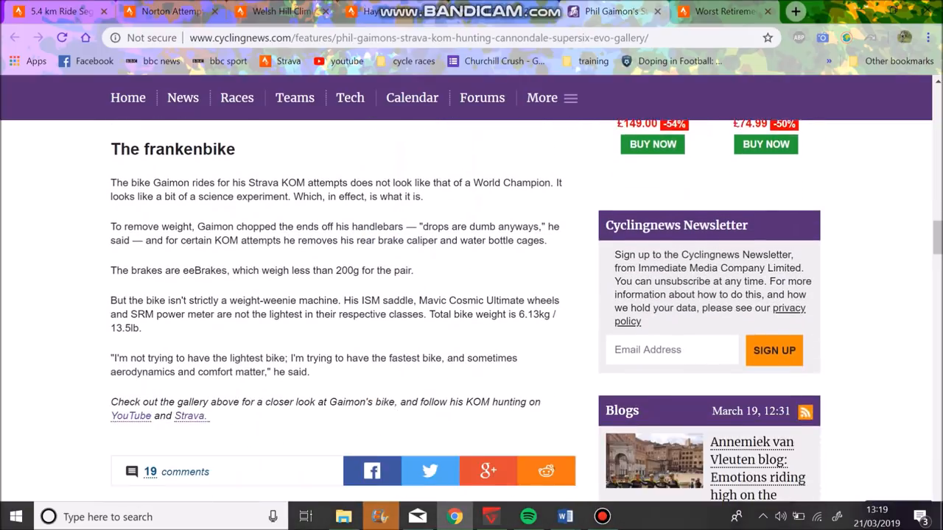
scroll(down, 3)
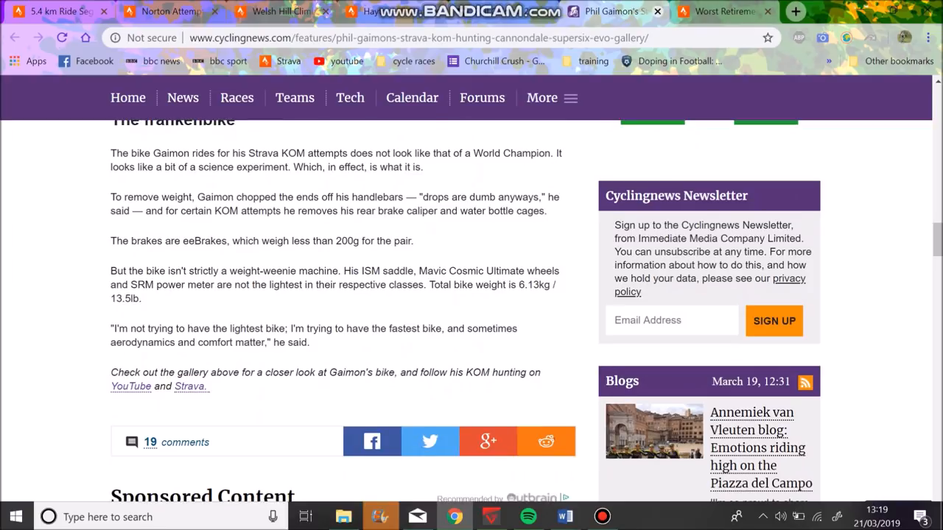
- Switch to the FasCat 'Phil's File' Tour of California article and read into the Stage 2 analysis
click(582, 12)
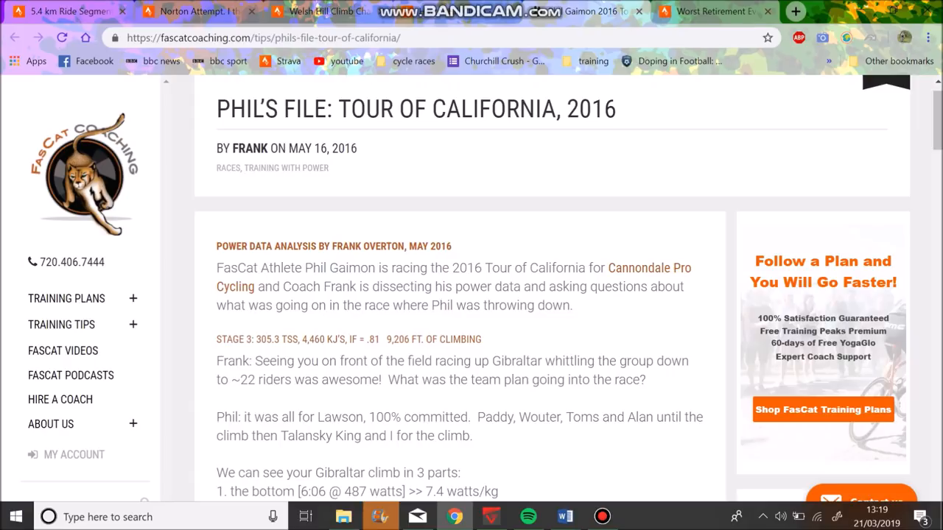
scroll(down, 3)
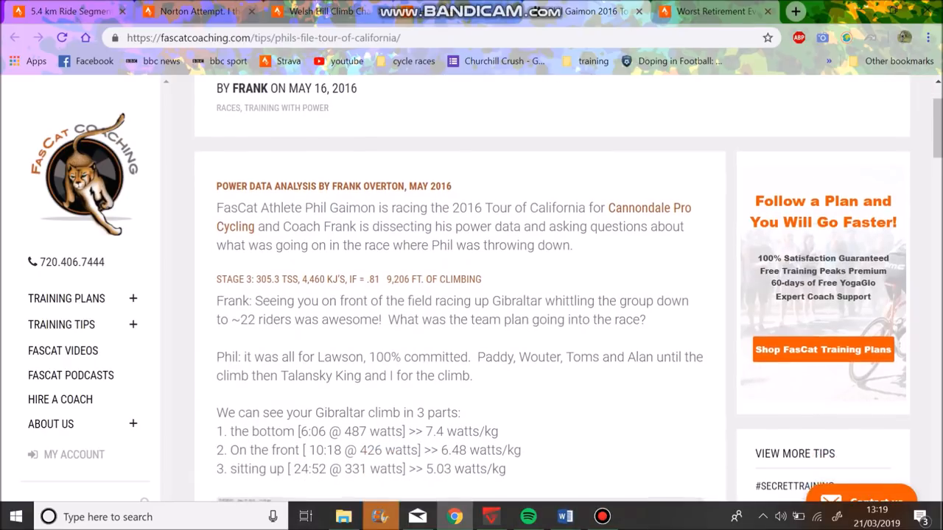
scroll(down, 3)
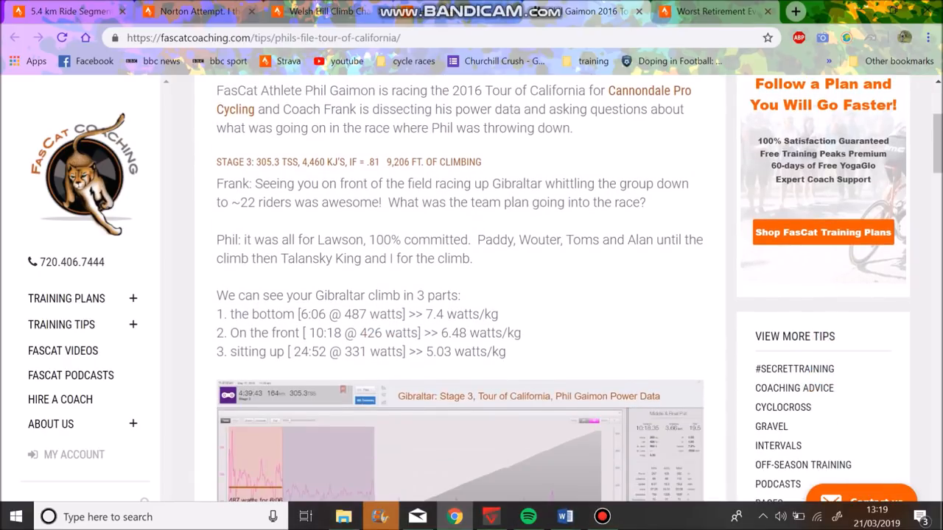
scroll(down, 3)
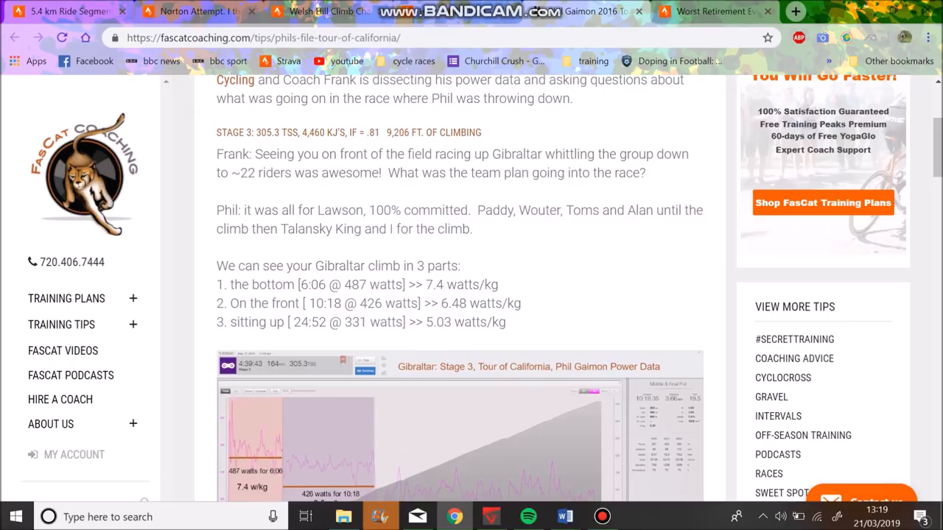
scroll(down, 3)
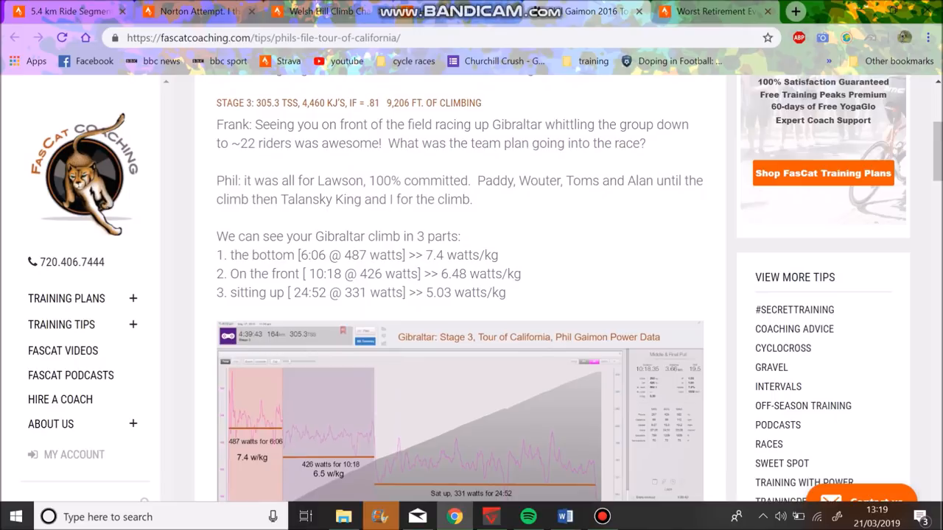
scroll(down, 3)
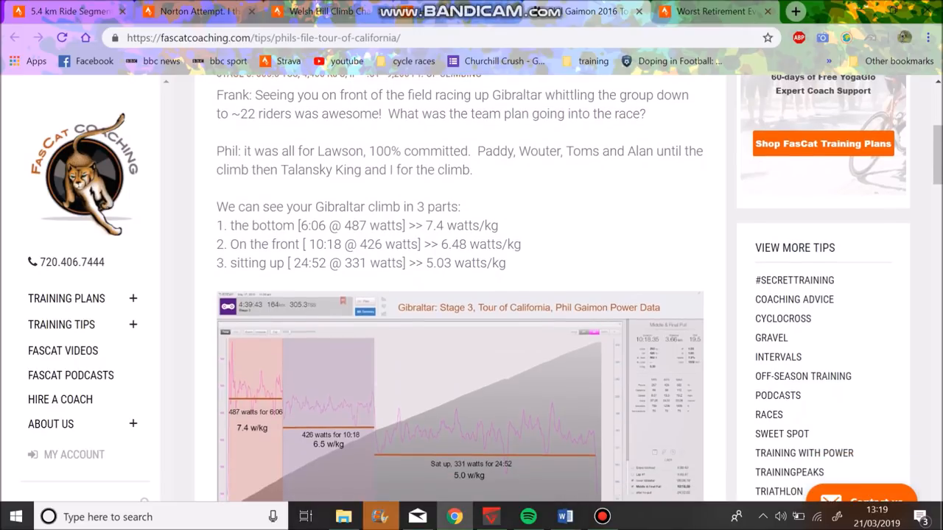
scroll(down, 3)
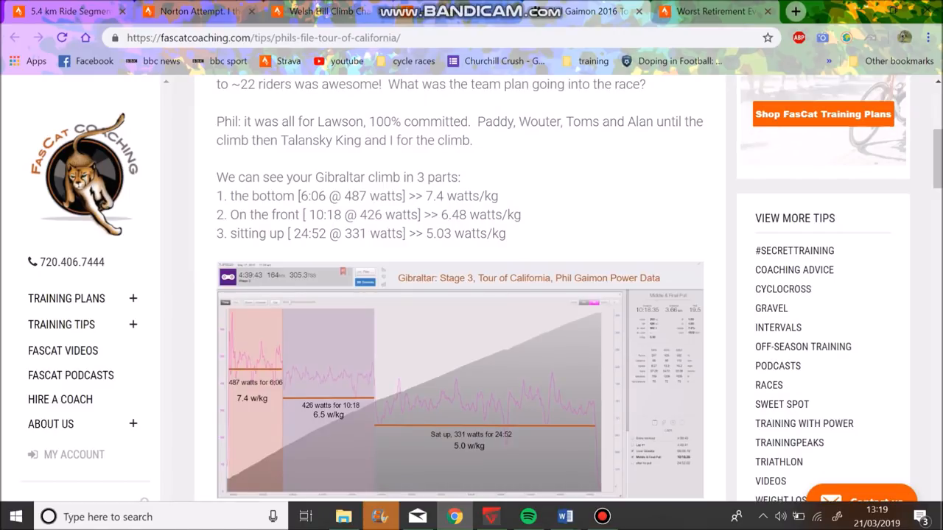
scroll(down, 3)
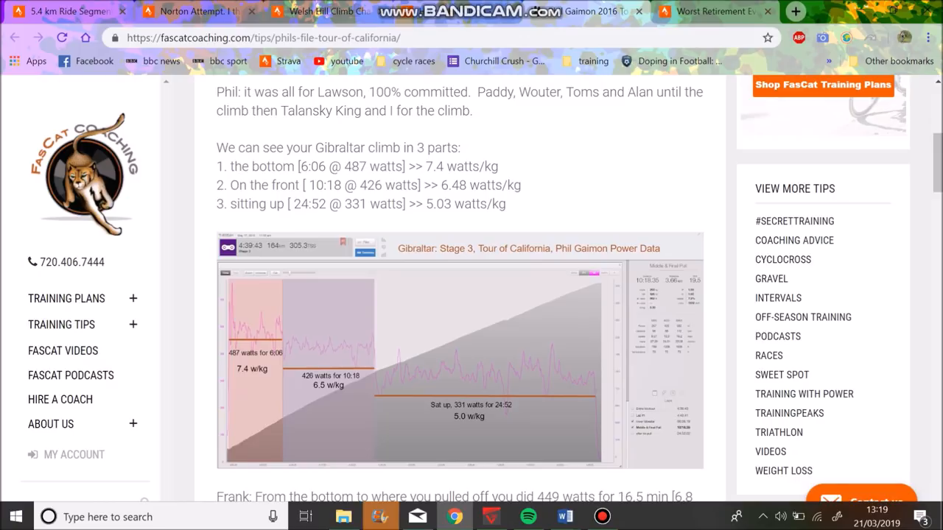
scroll(down, 3)
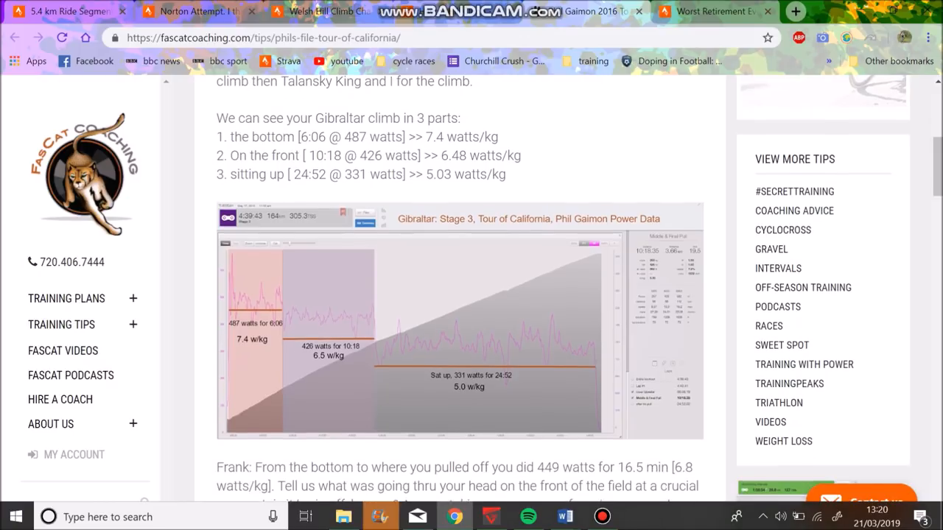
scroll(down, 3)
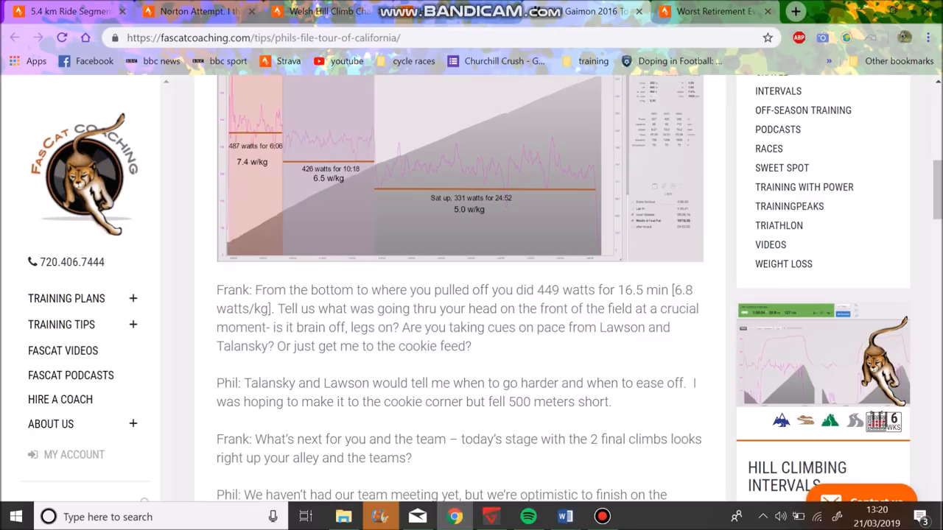
- Read on to the Stage 3 Gibraltar power chart and interview
scroll(up, 3)
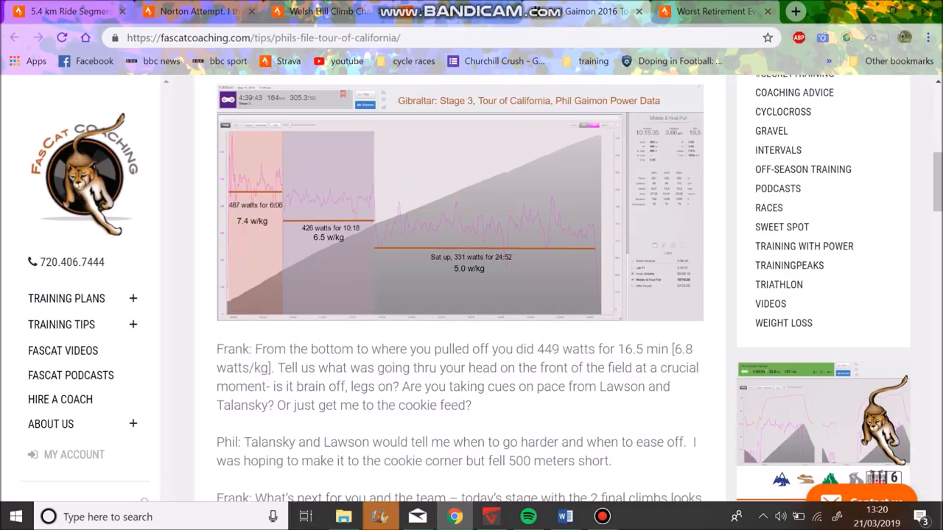
scroll(down, 3)
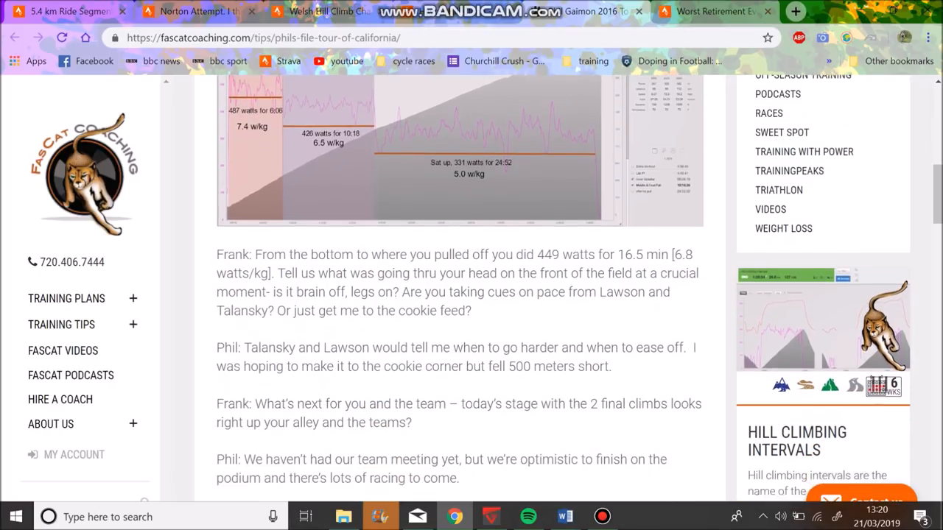
scroll(down, 3)
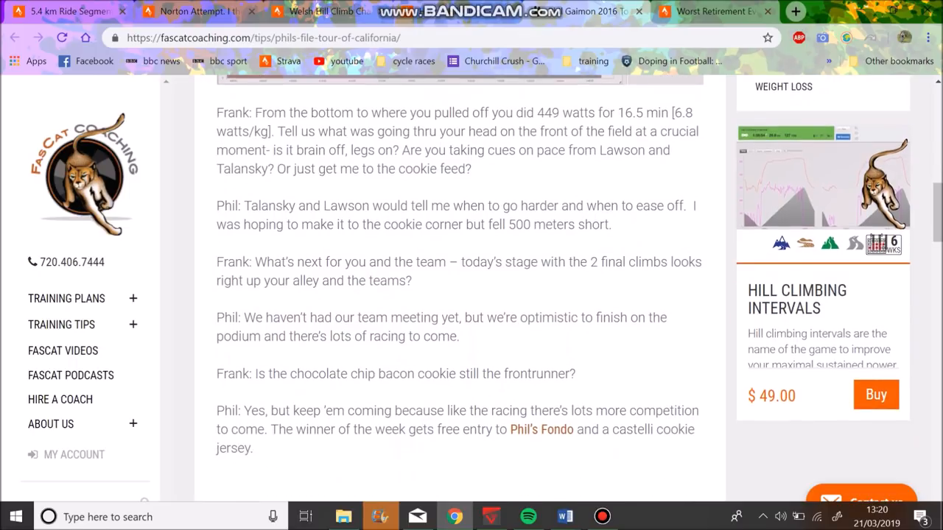
scroll(down, 3)
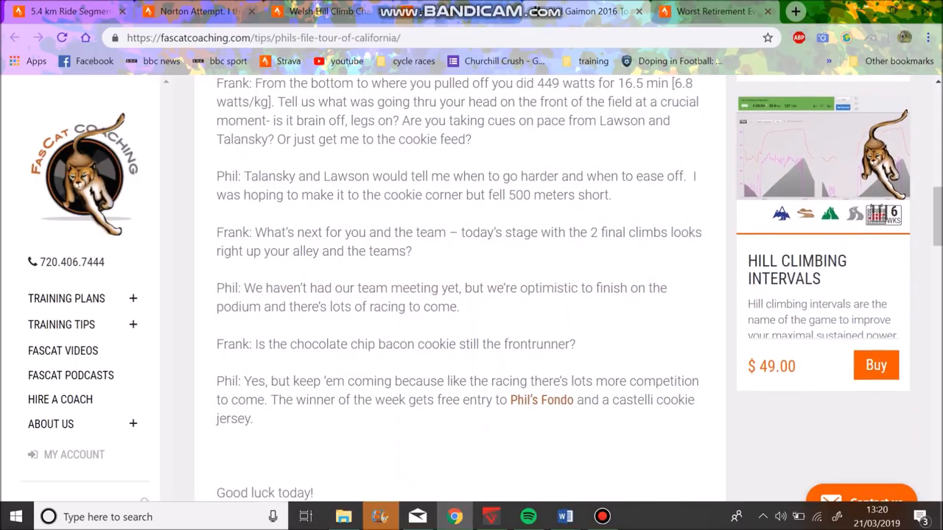
scroll(down, 3)
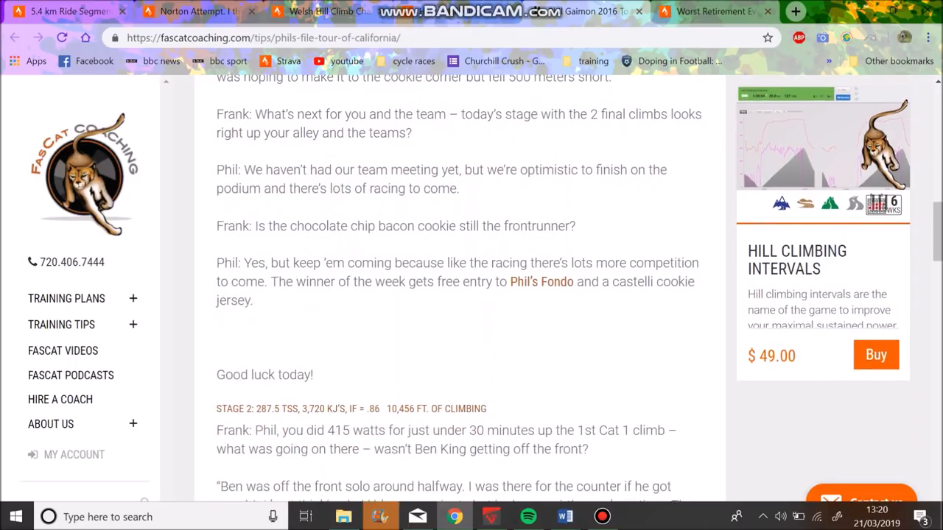
scroll(down, 3)
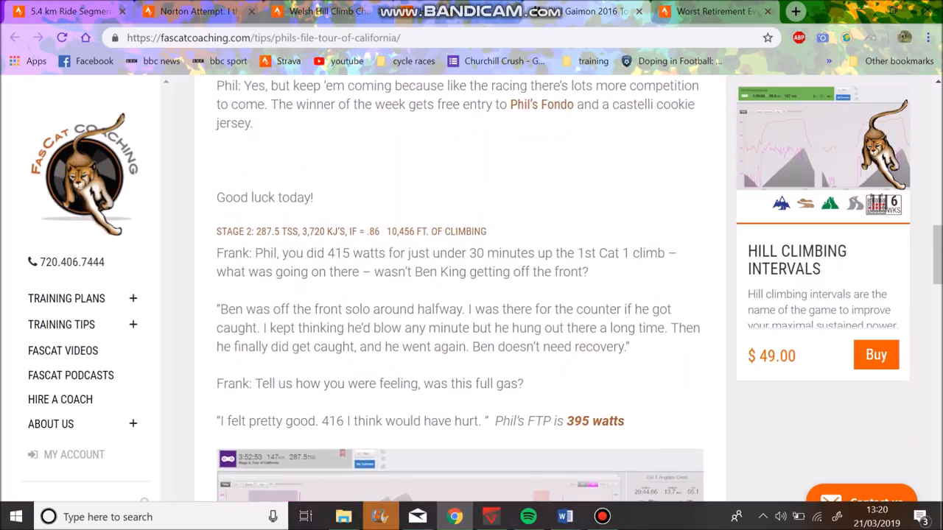
scroll(down, 3)
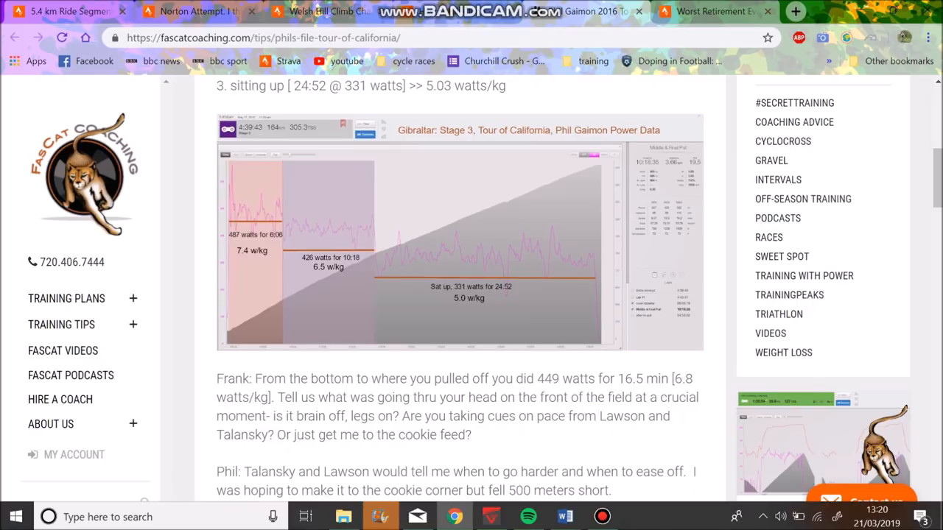
mouse_move(318, 12)
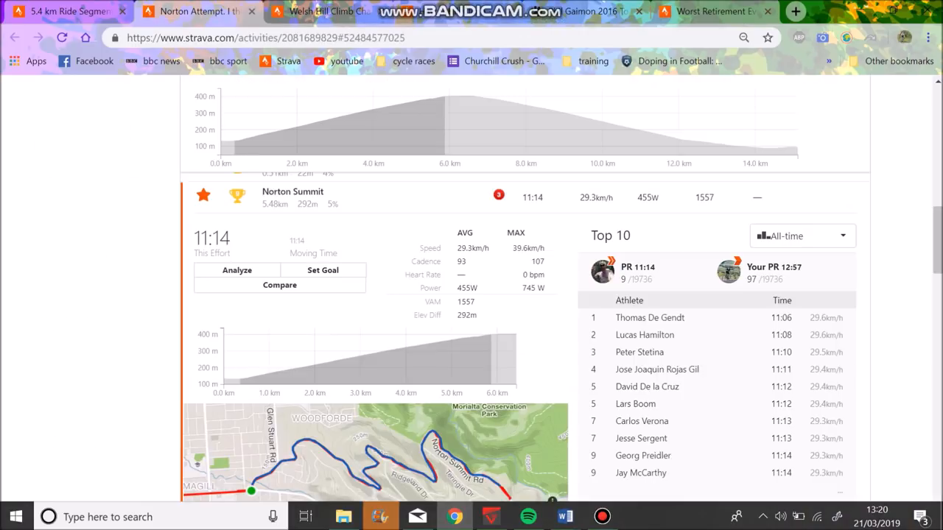
- Scroll up to review the Norton Summit segment stats and Top 10
scroll(up, 3)
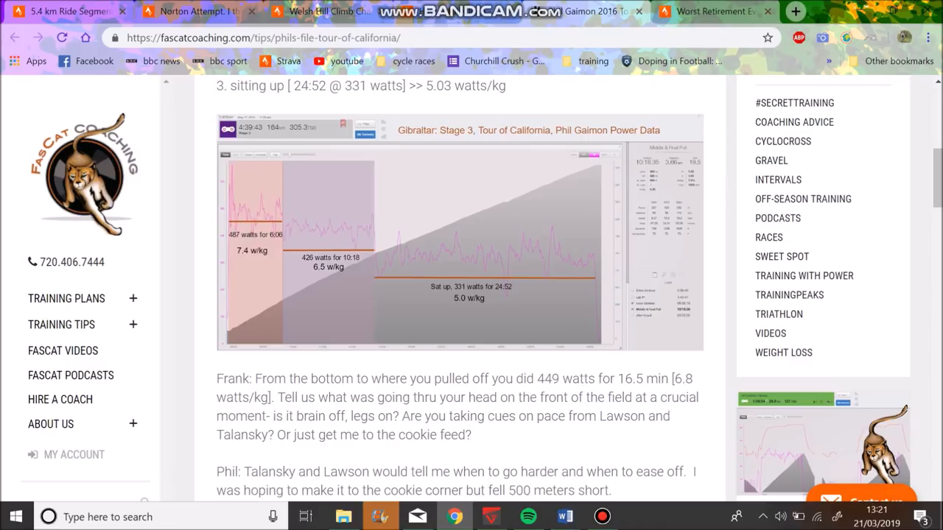
- Switch to Ed Laverack's 'Welsh Hill Climb Champs - 1st' Strava ride
click(194, 12)
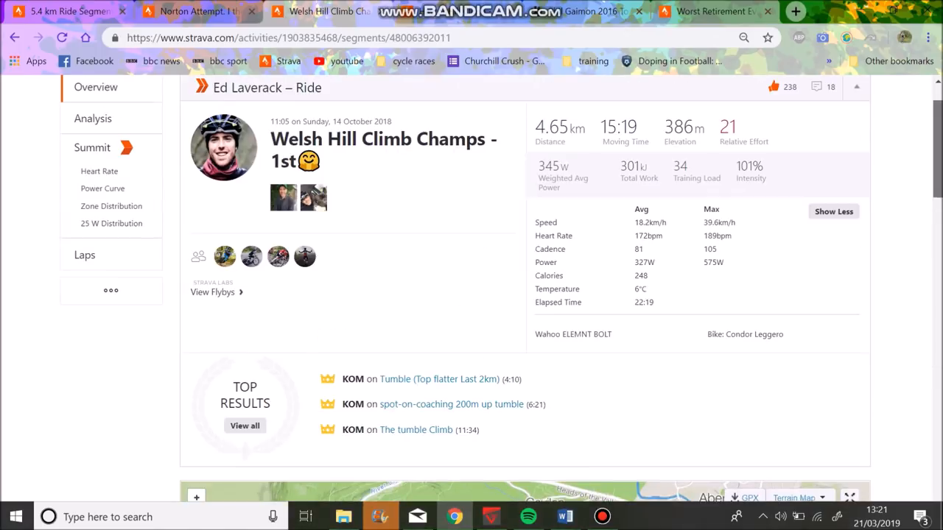
- View the winning ride's power curve in watts and in W/kg
click(103, 189)
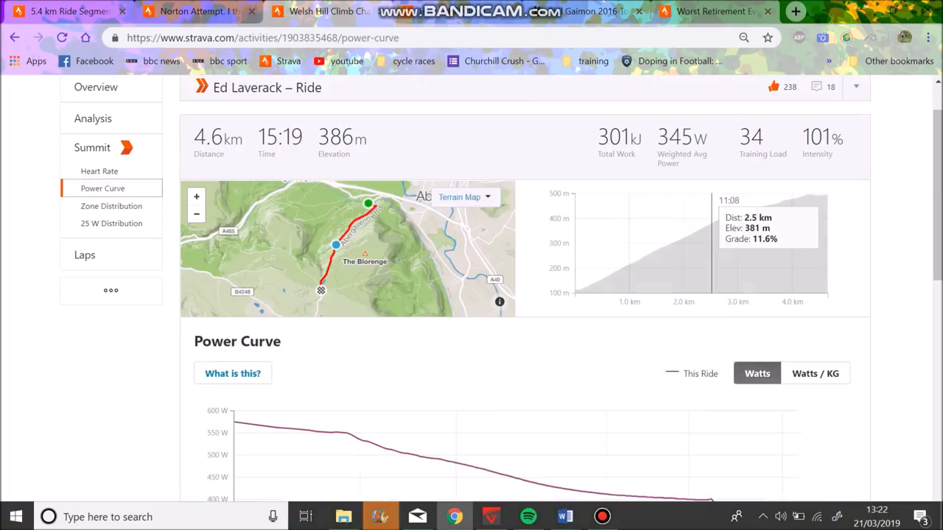
scroll(down, 3)
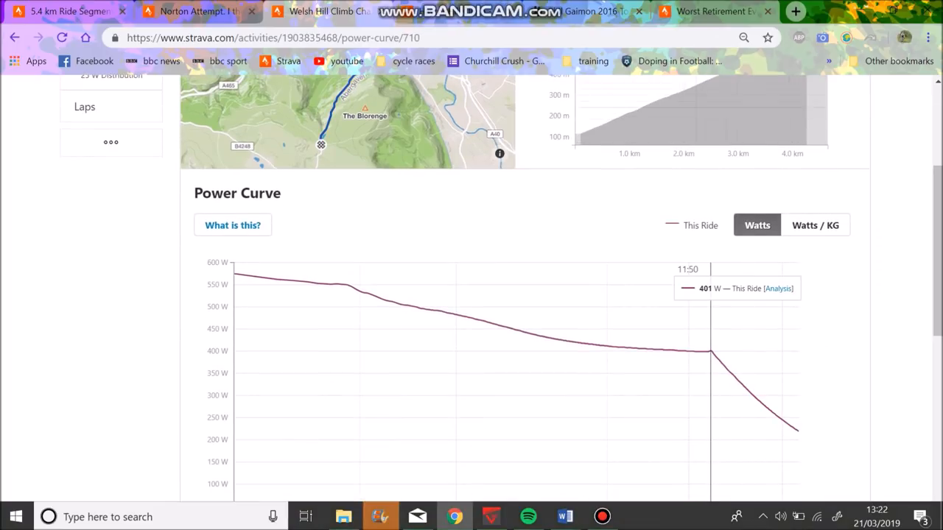
click(814, 294)
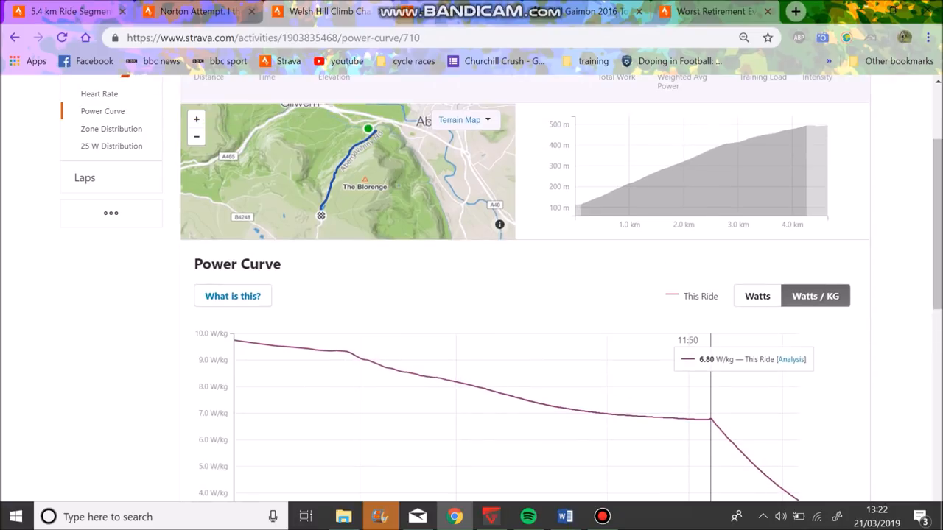
scroll(up, 3)
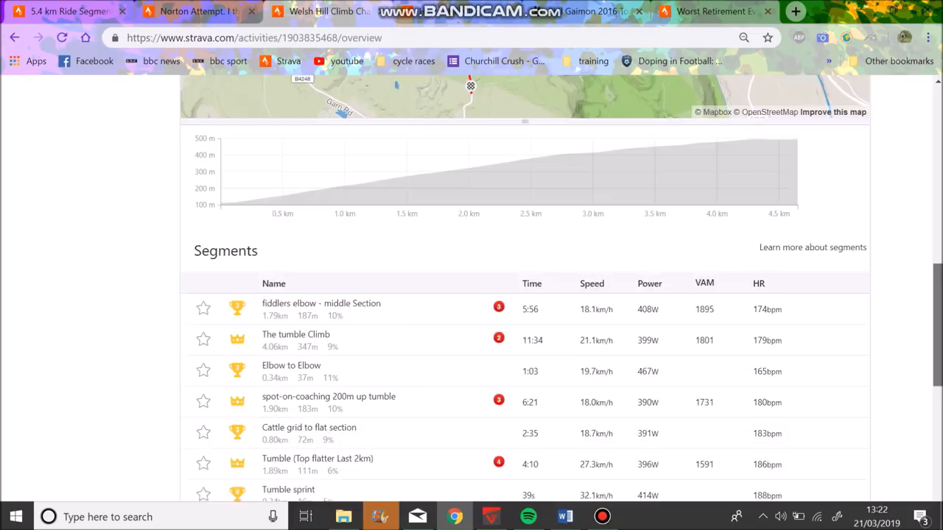
- Expand The tumble Climb effort and open the runner-up's ride in a new tab
click(296, 334)
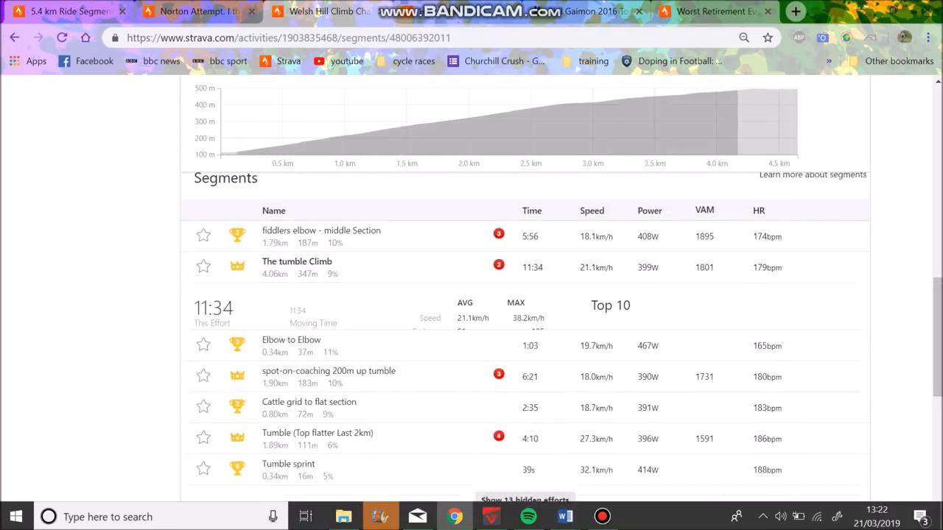
click(298, 262)
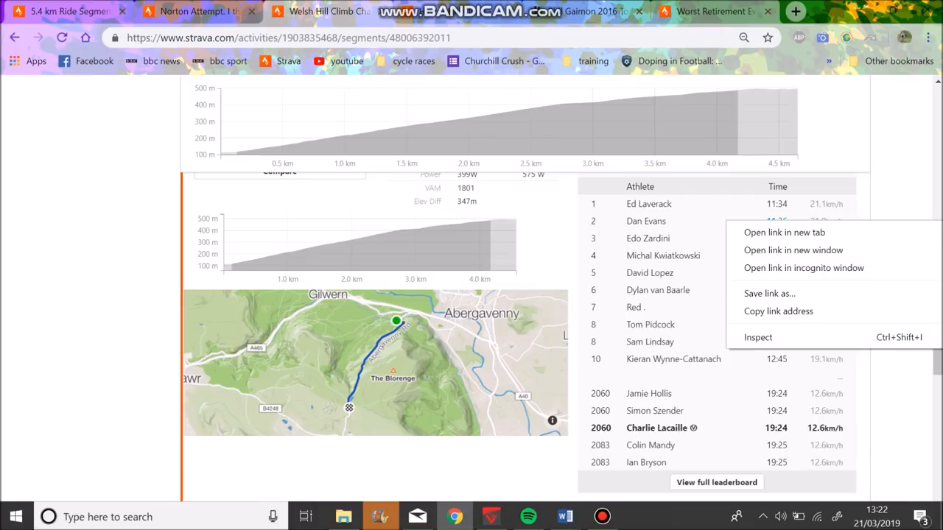
click(784, 233)
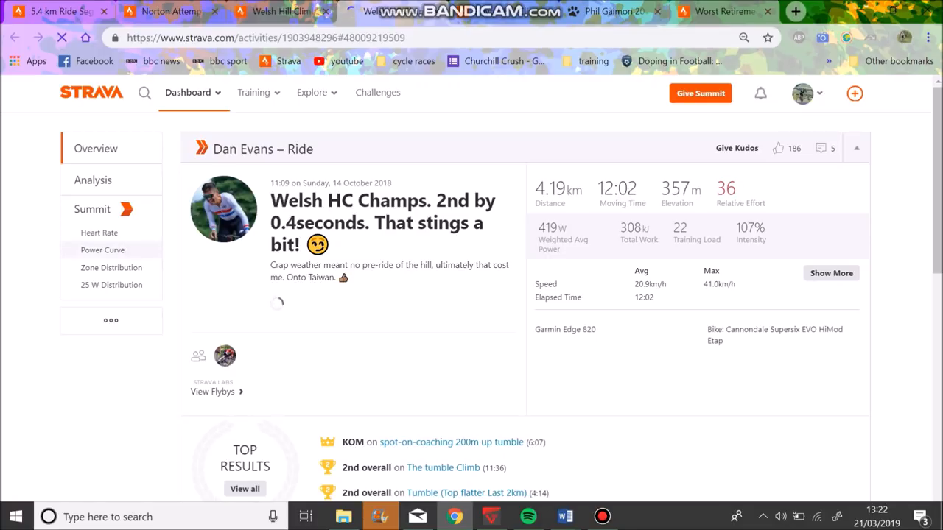
scroll(down, 3)
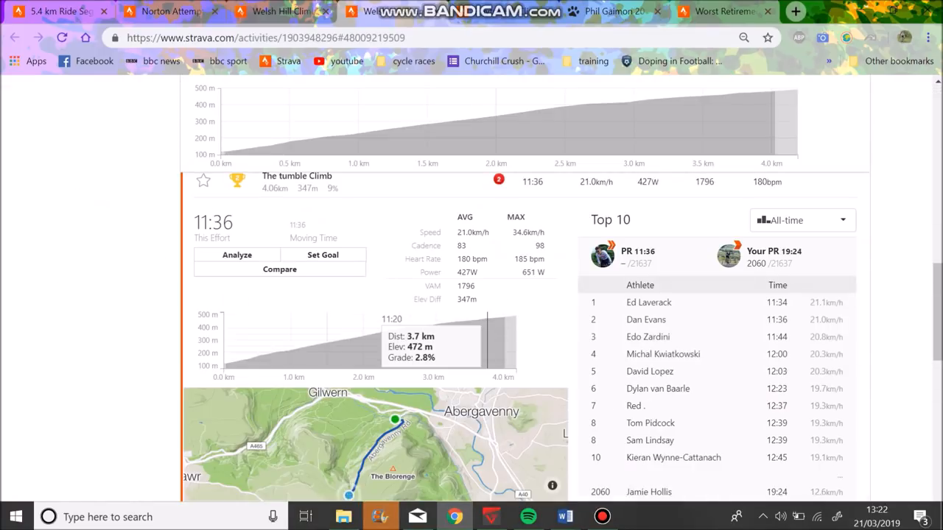
scroll(up, 3)
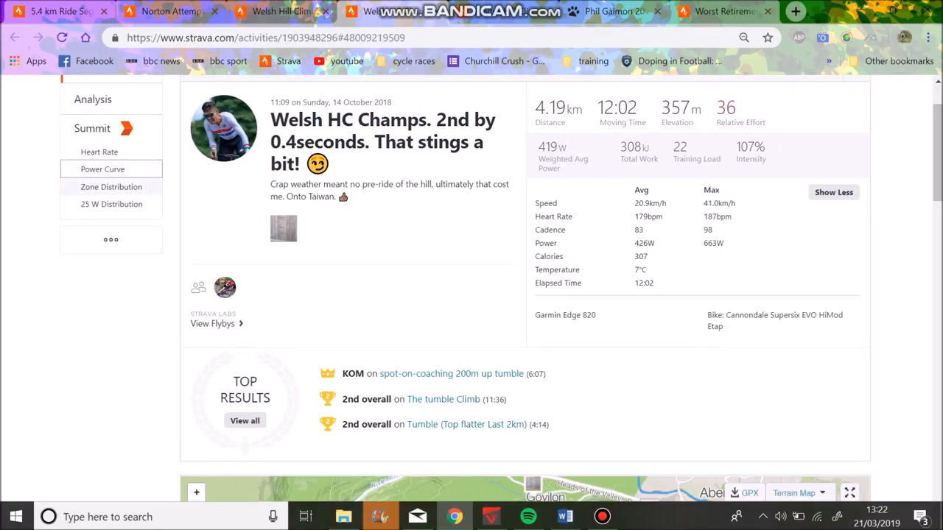
click(101, 168)
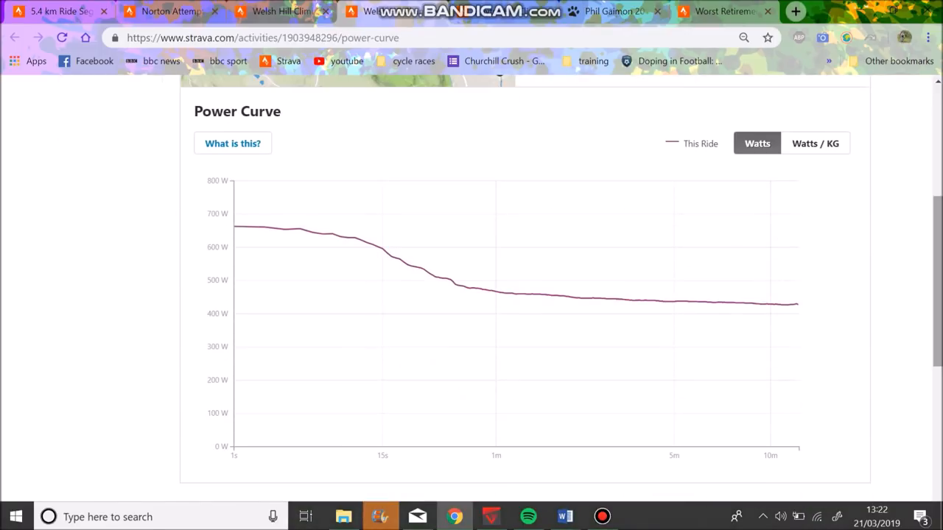
mouse_move(795, 302)
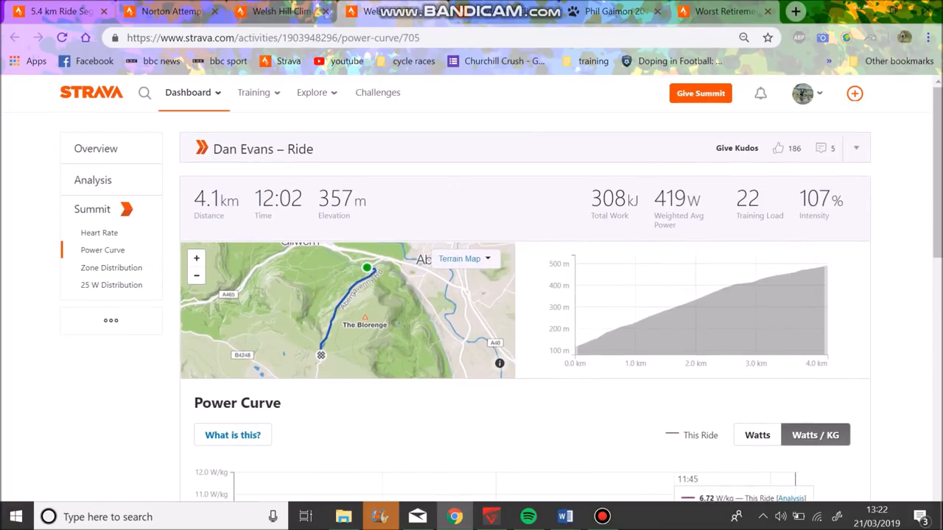
click(96, 148)
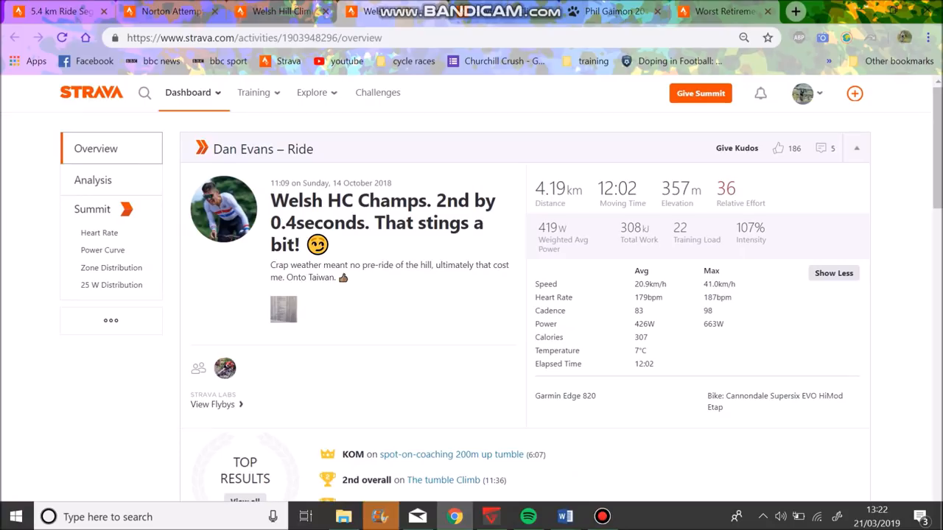
mouse_move(280, 11)
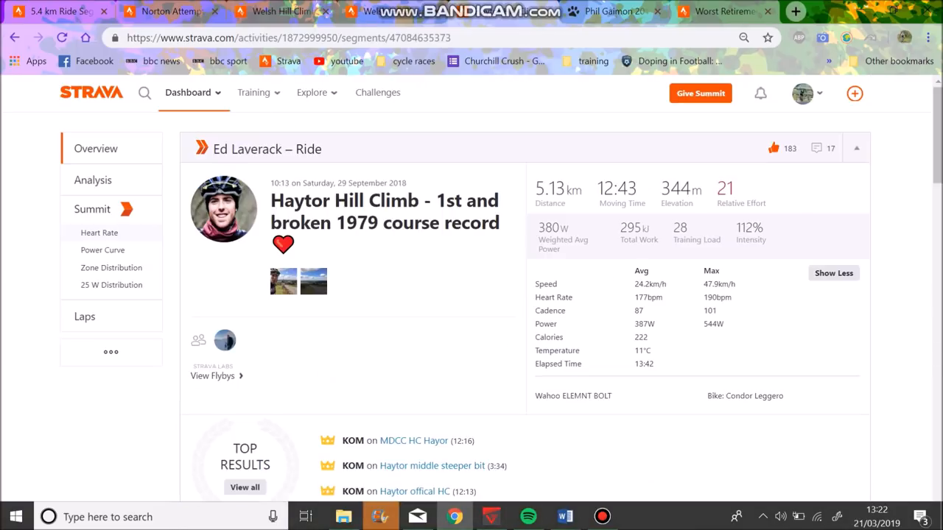
- Check the Haytor ride's power curve in W/kg, then open the MDCC HC Hayor segment from the overview
click(104, 250)
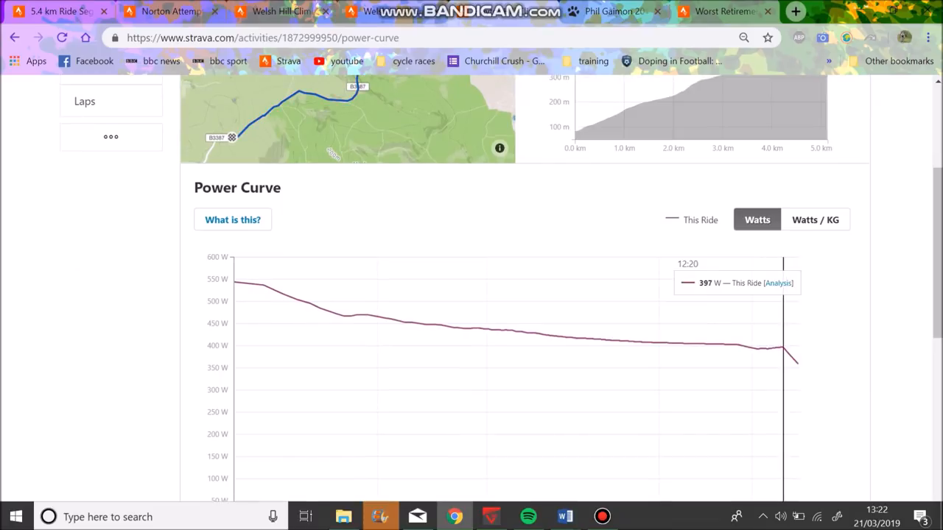
click(814, 430)
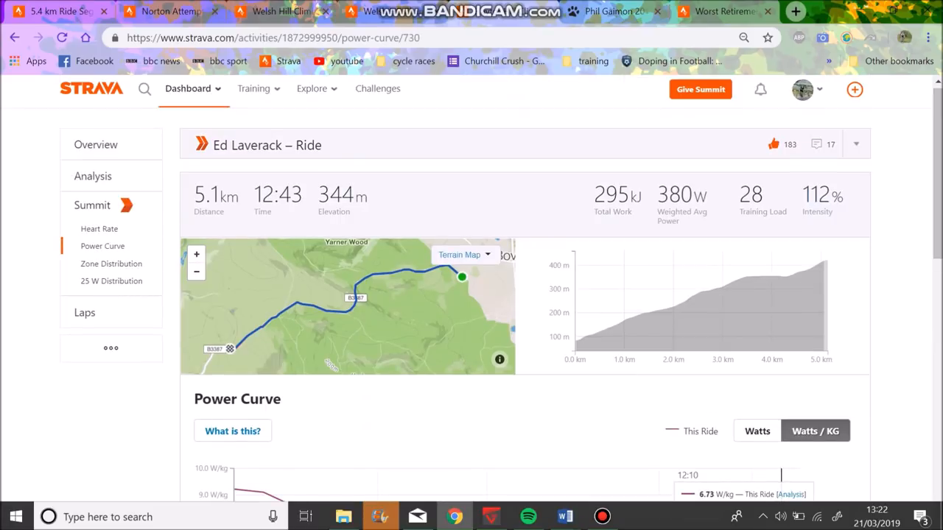
click(94, 144)
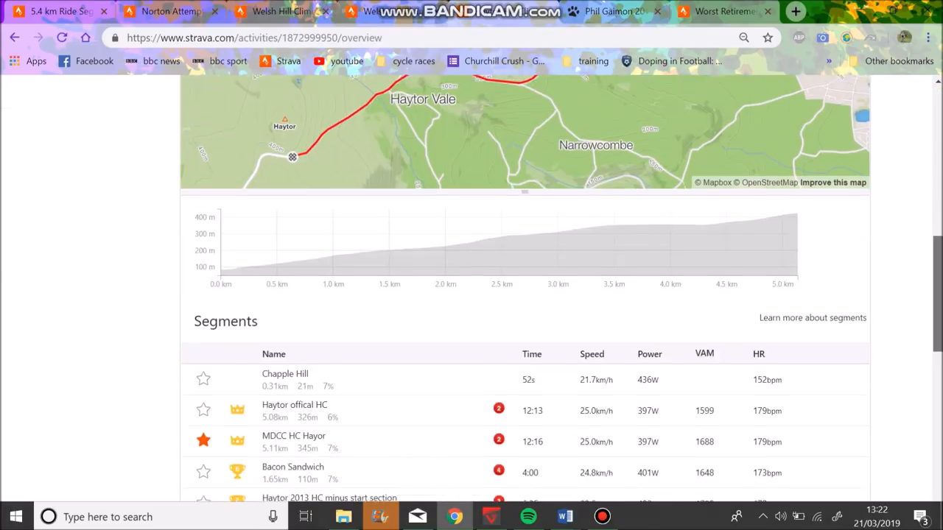
scroll(down, 3)
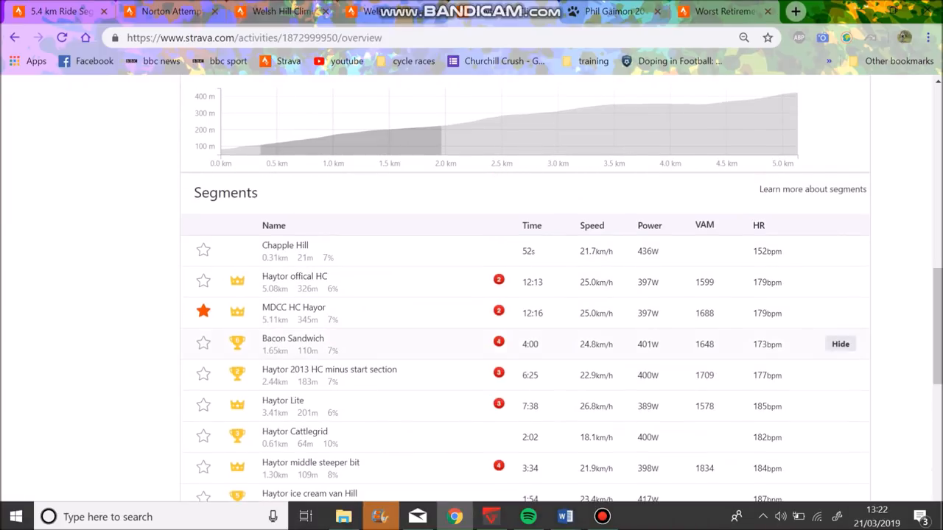
click(293, 308)
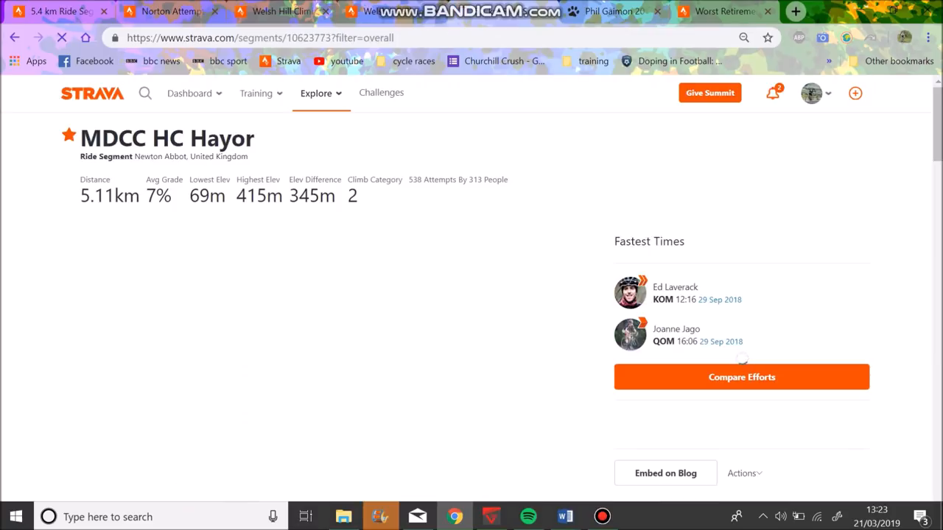
- Open the 6th-placed Hayor rider's ride and reveal its full stats including power
click(741, 377)
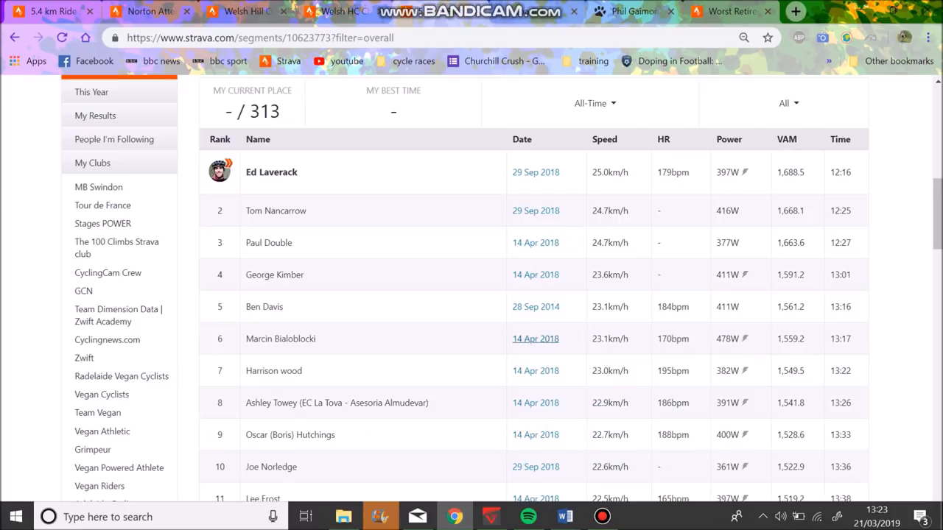
click(534, 339)
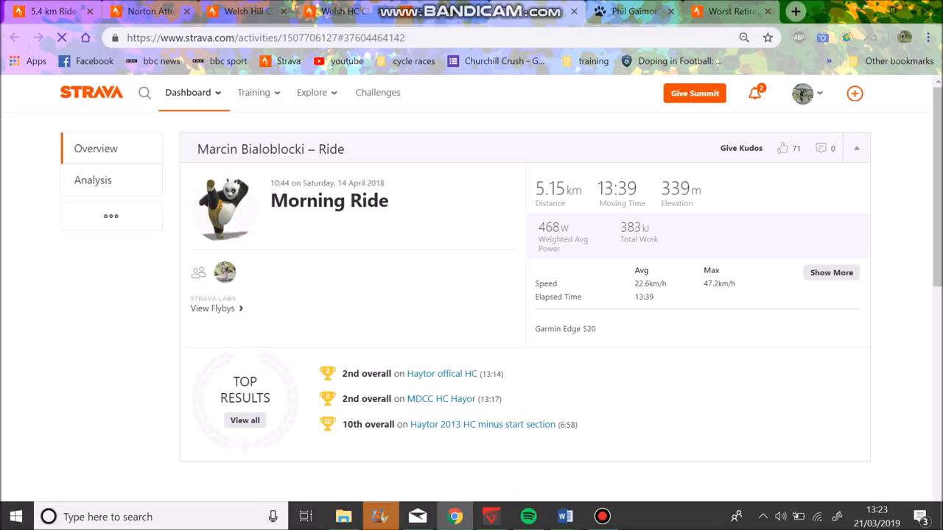
click(831, 272)
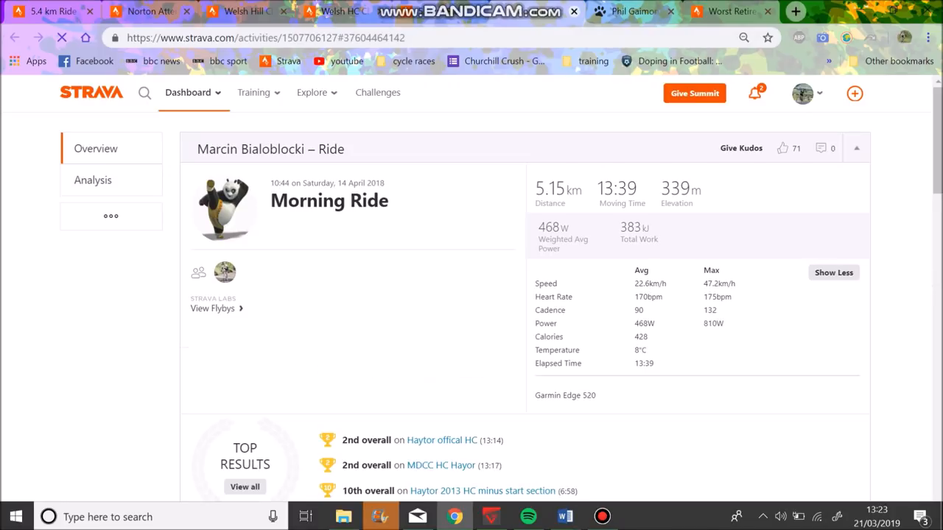
scroll(down, 3)
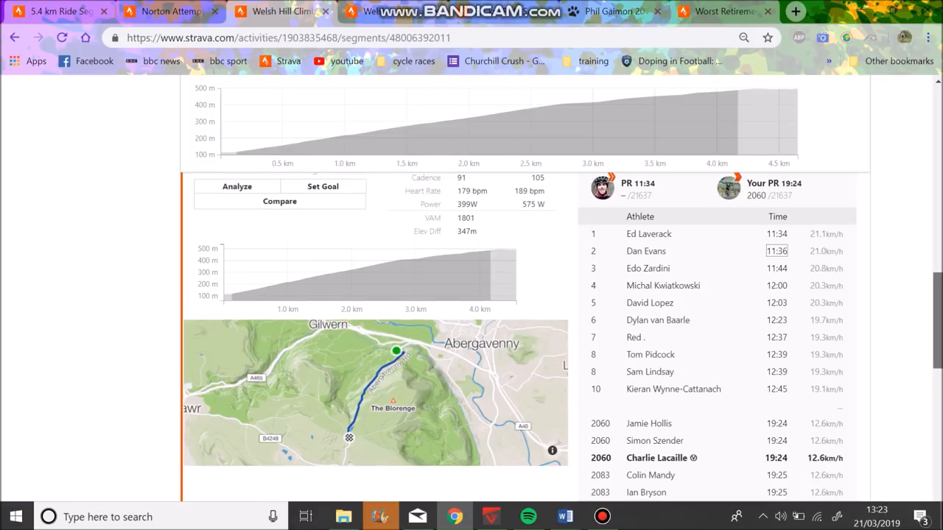
- Switch to the Worst Retirement Ever ride's Piuma (Malibu) segment Top 10
scroll(up, 3)
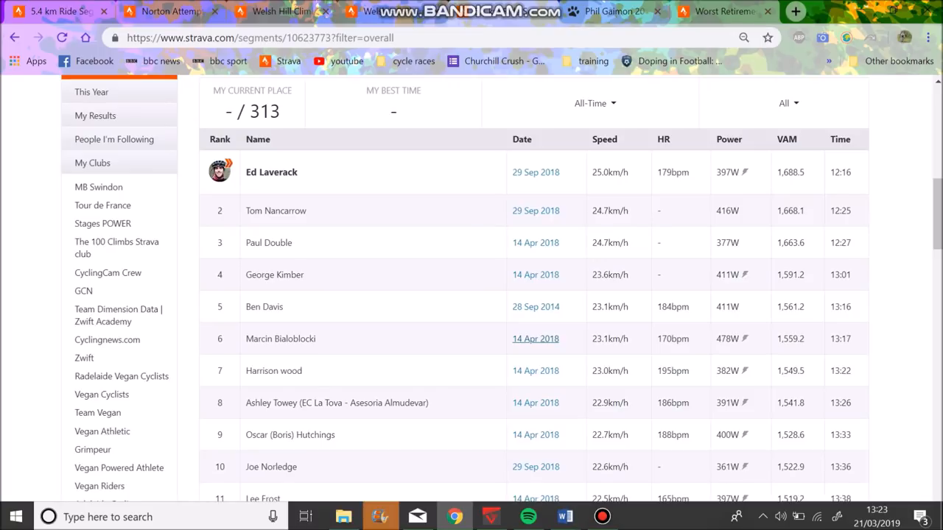
click(606, 12)
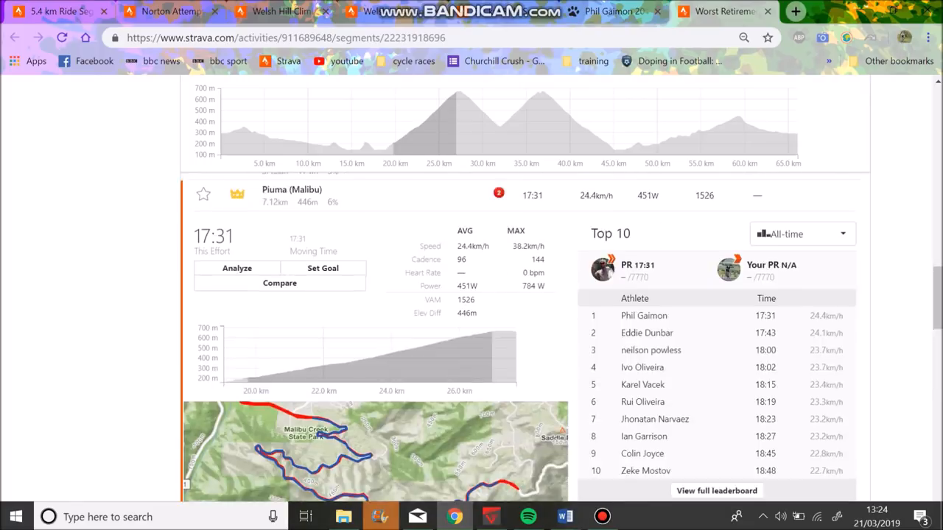
- Scroll through the ride's segment list to reach the segment leaderboard topped by Thomas De Gendt
scroll(up, 3)
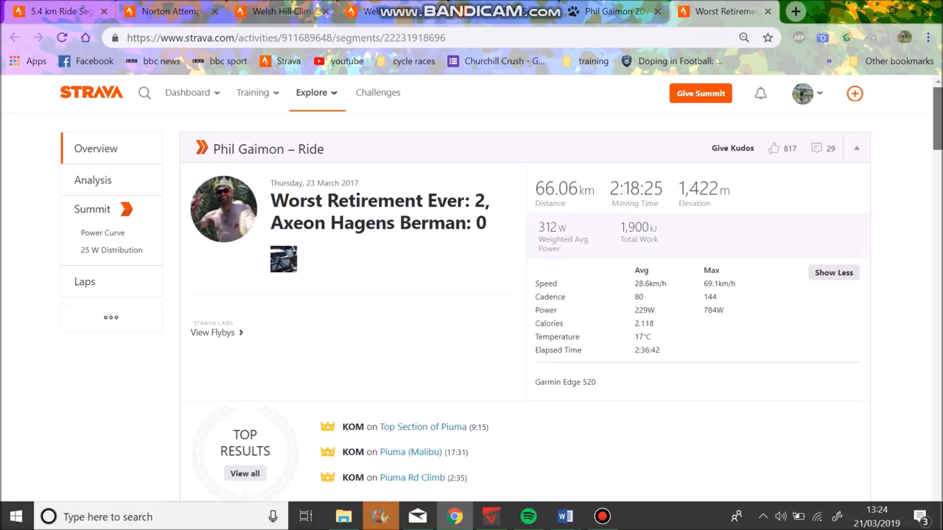
scroll(down, 3)
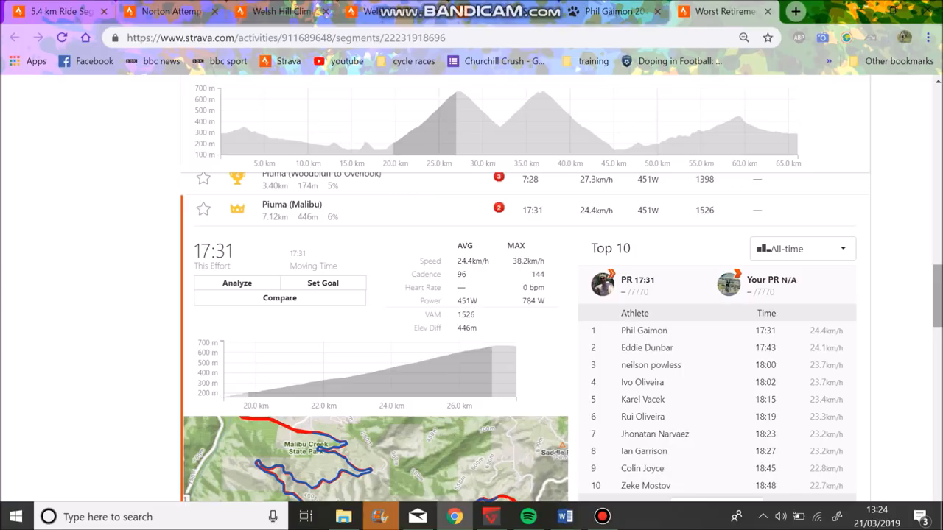
scroll(down, 3)
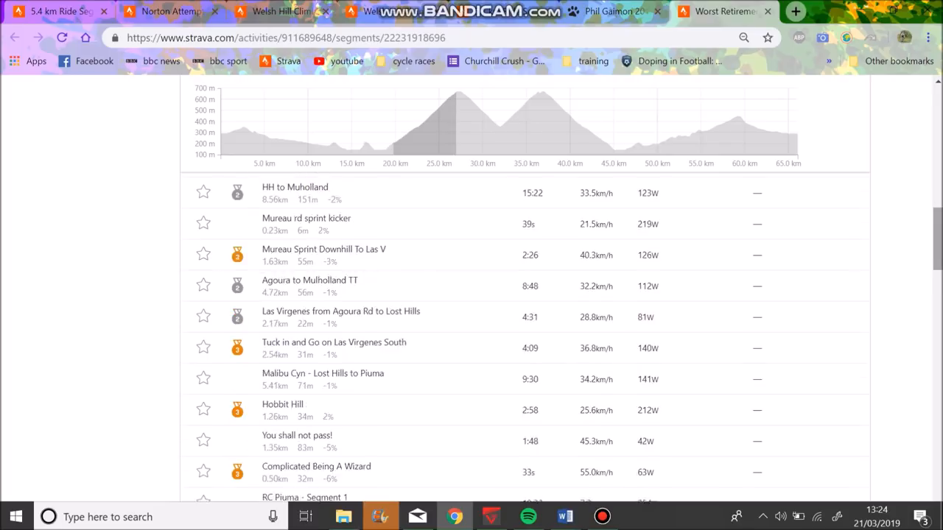
scroll(up, 3)
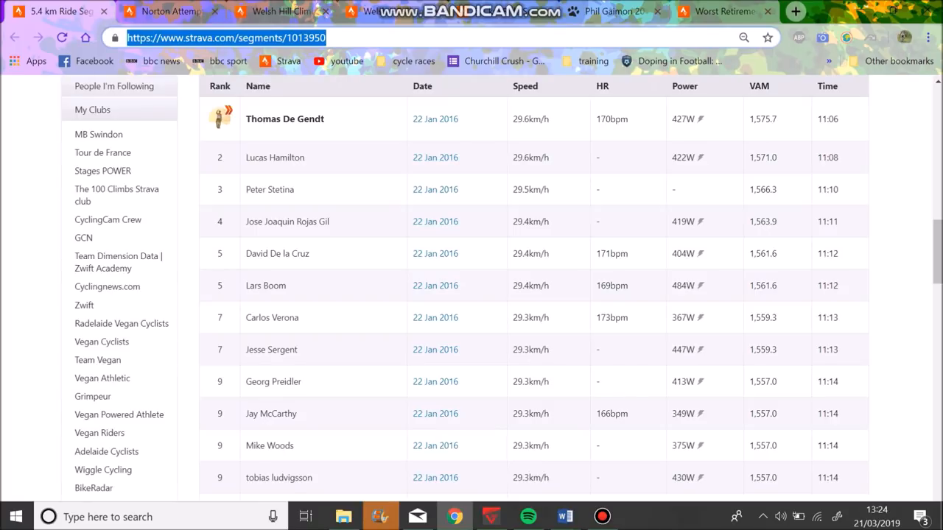
scroll(down, 3)
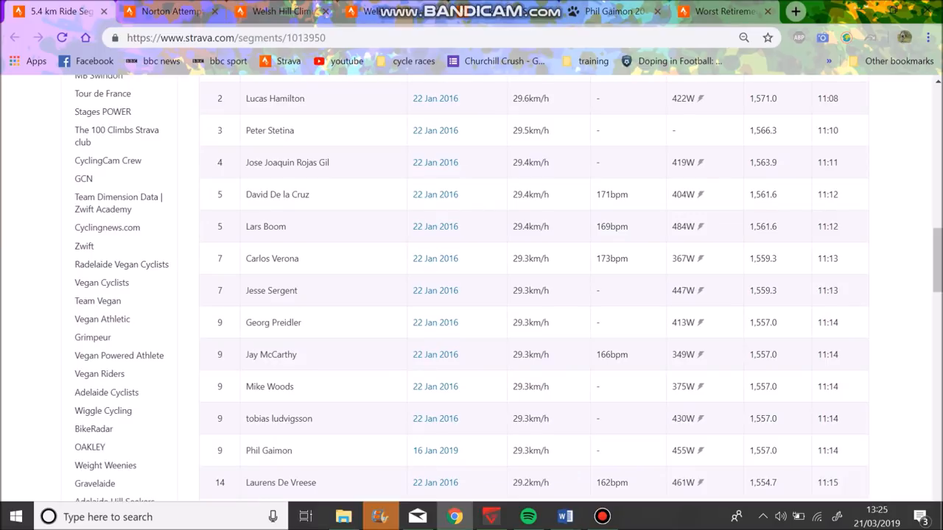
scroll(up, 3)
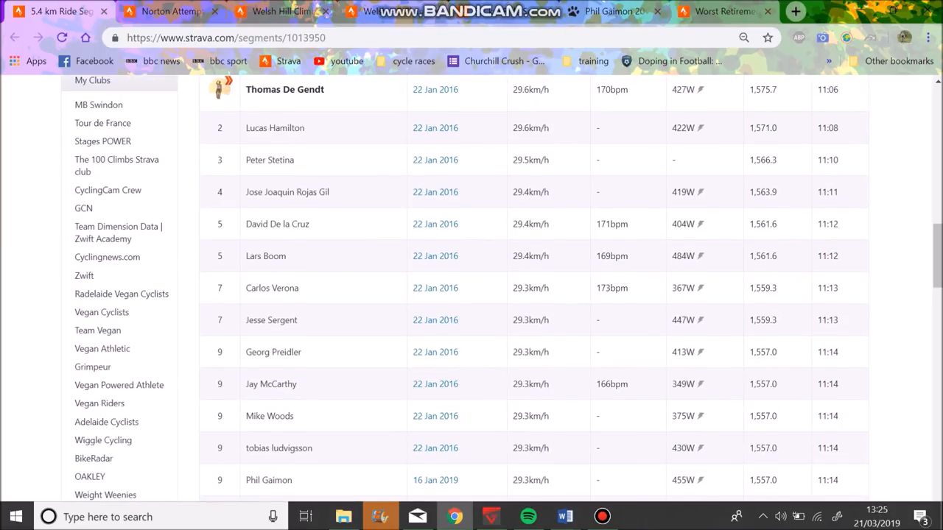
scroll(up, 3)
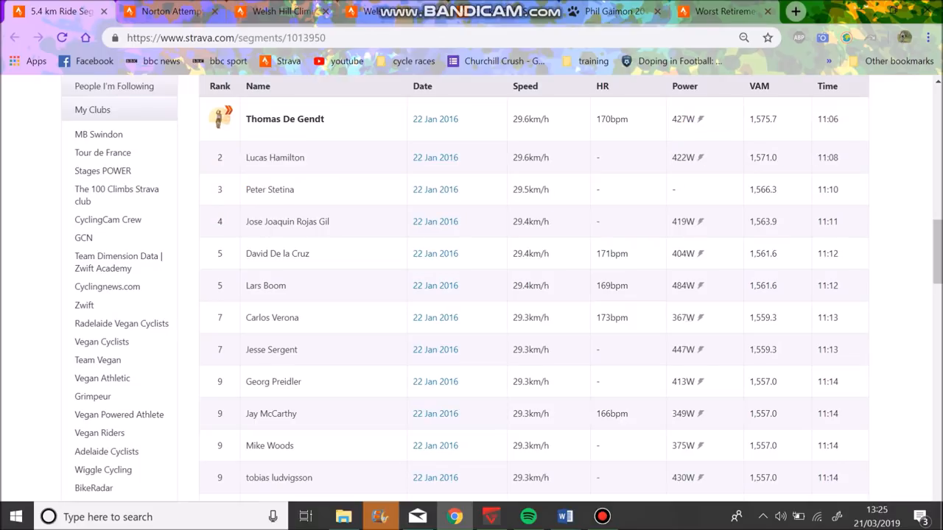
scroll(down, 3)
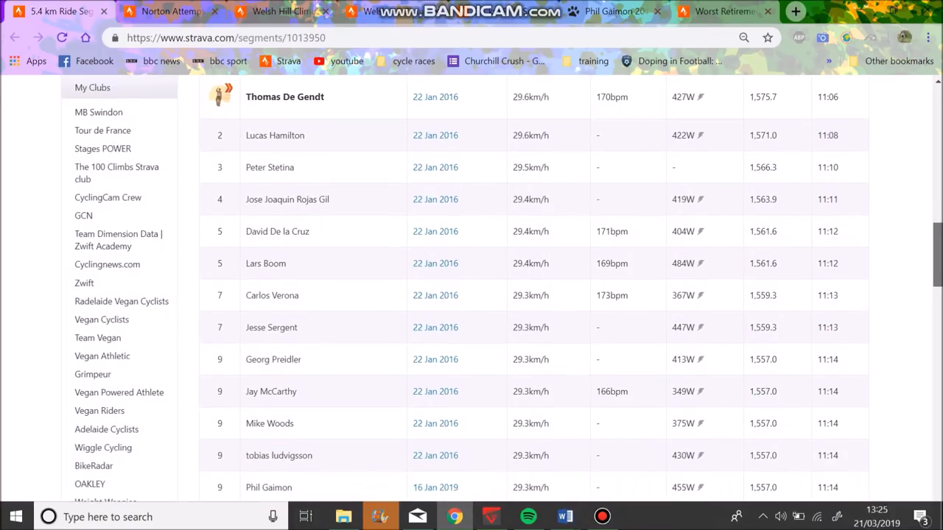
scroll(up, 3)
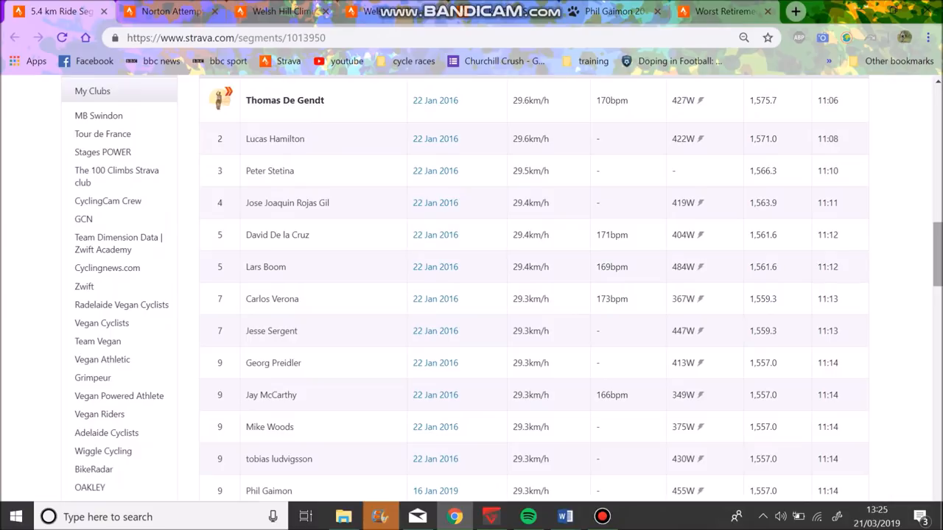
scroll(up, 3)
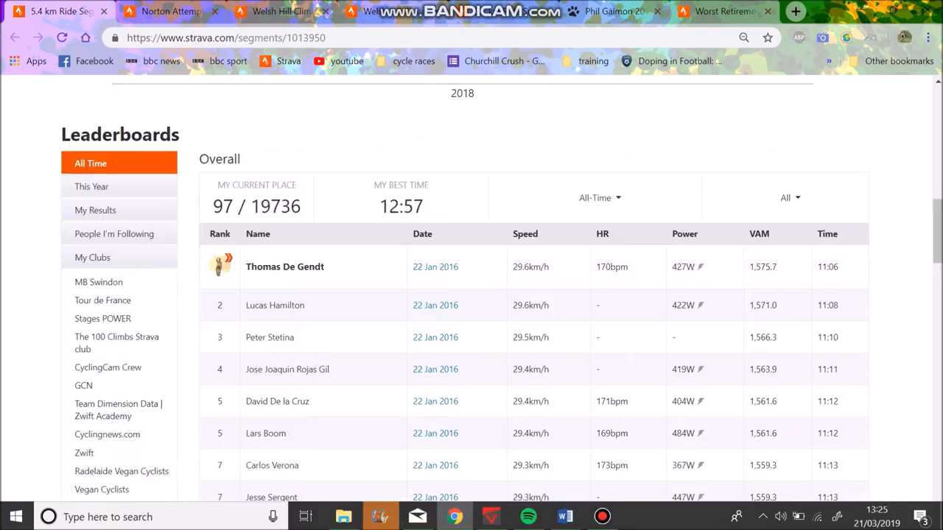
scroll(down, 3)
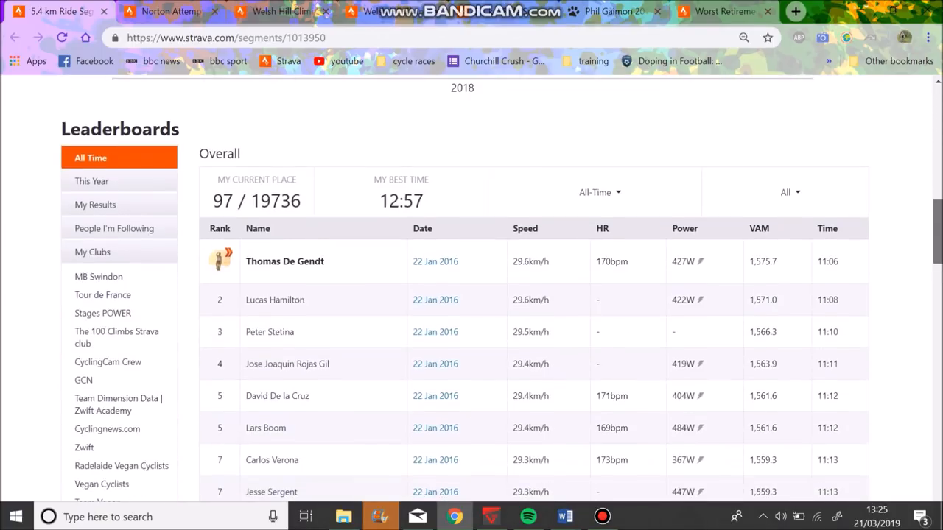
scroll(down, 3)
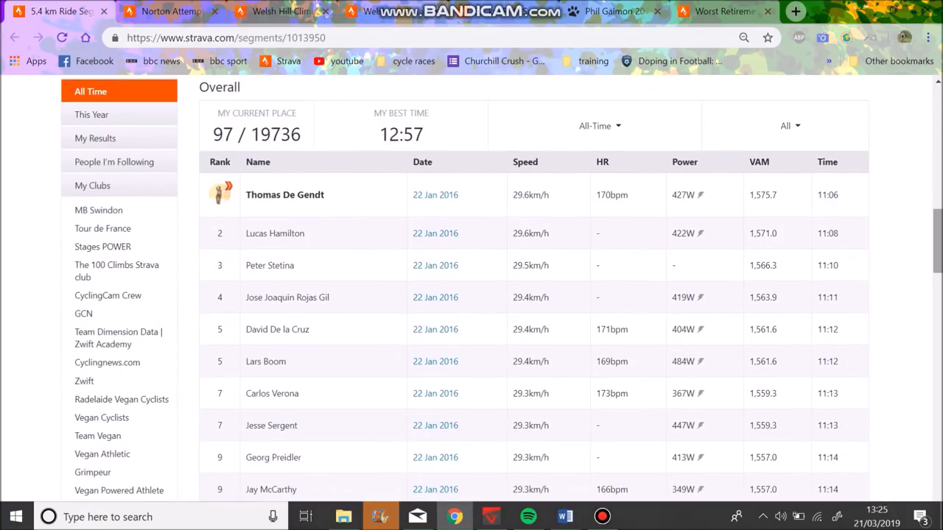